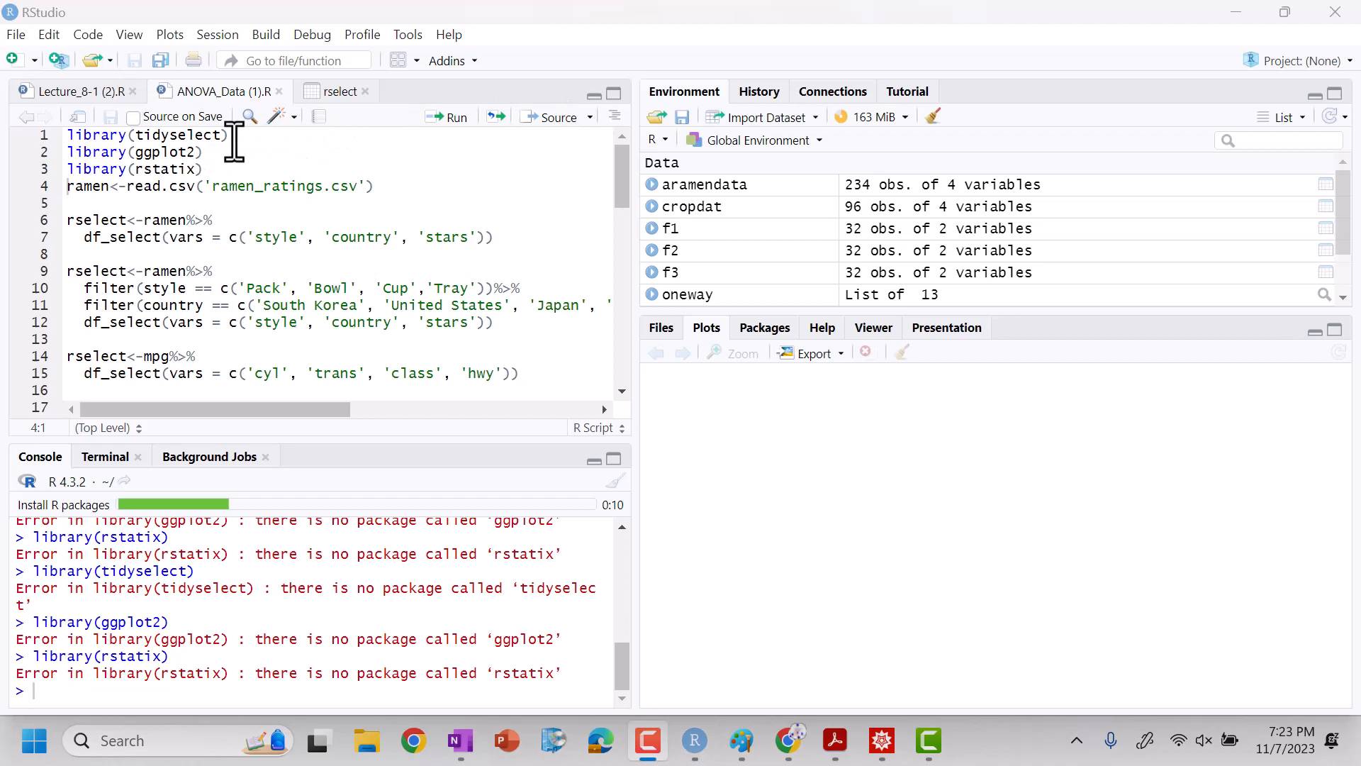
Replace the separate library() lines with install.packages('tidyverse') on line 1 and run it
left_click(215, 169)
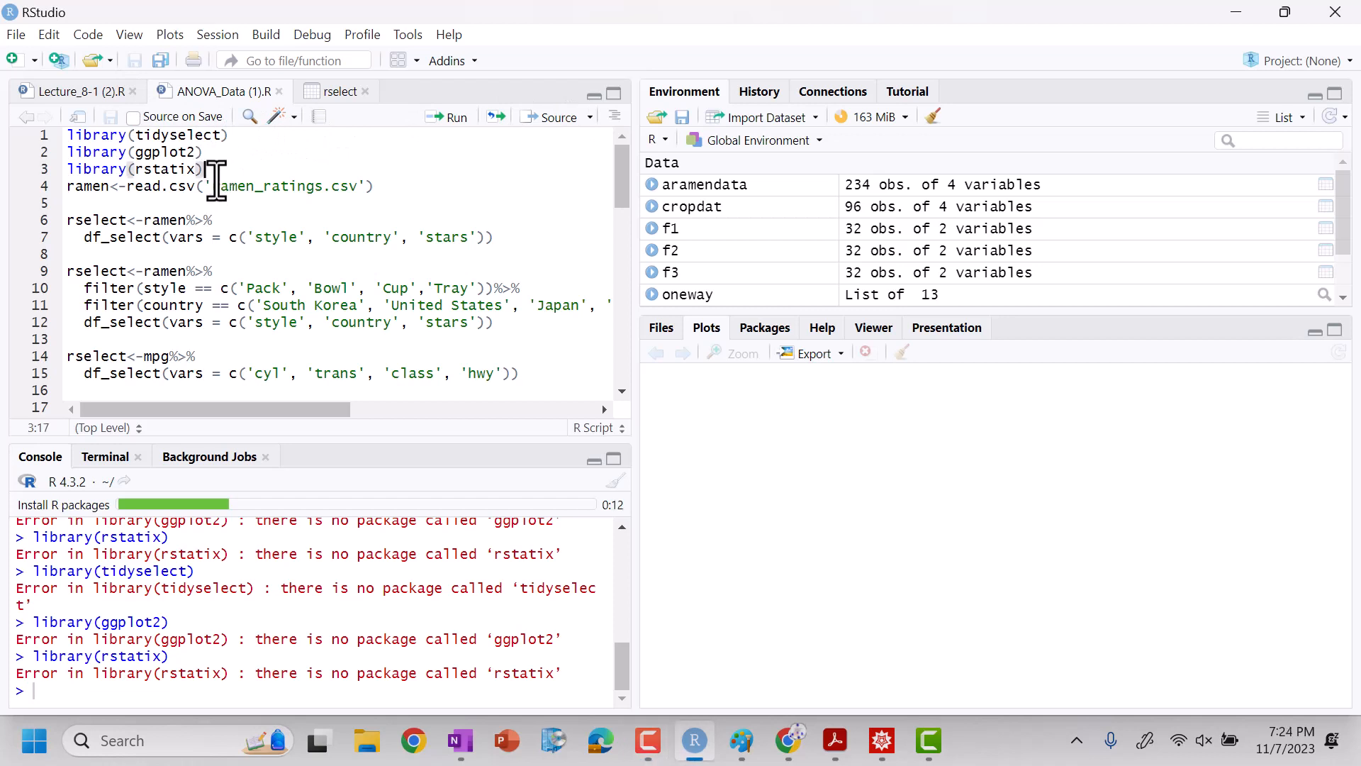
left_click_drag(208, 170, 70, 135)
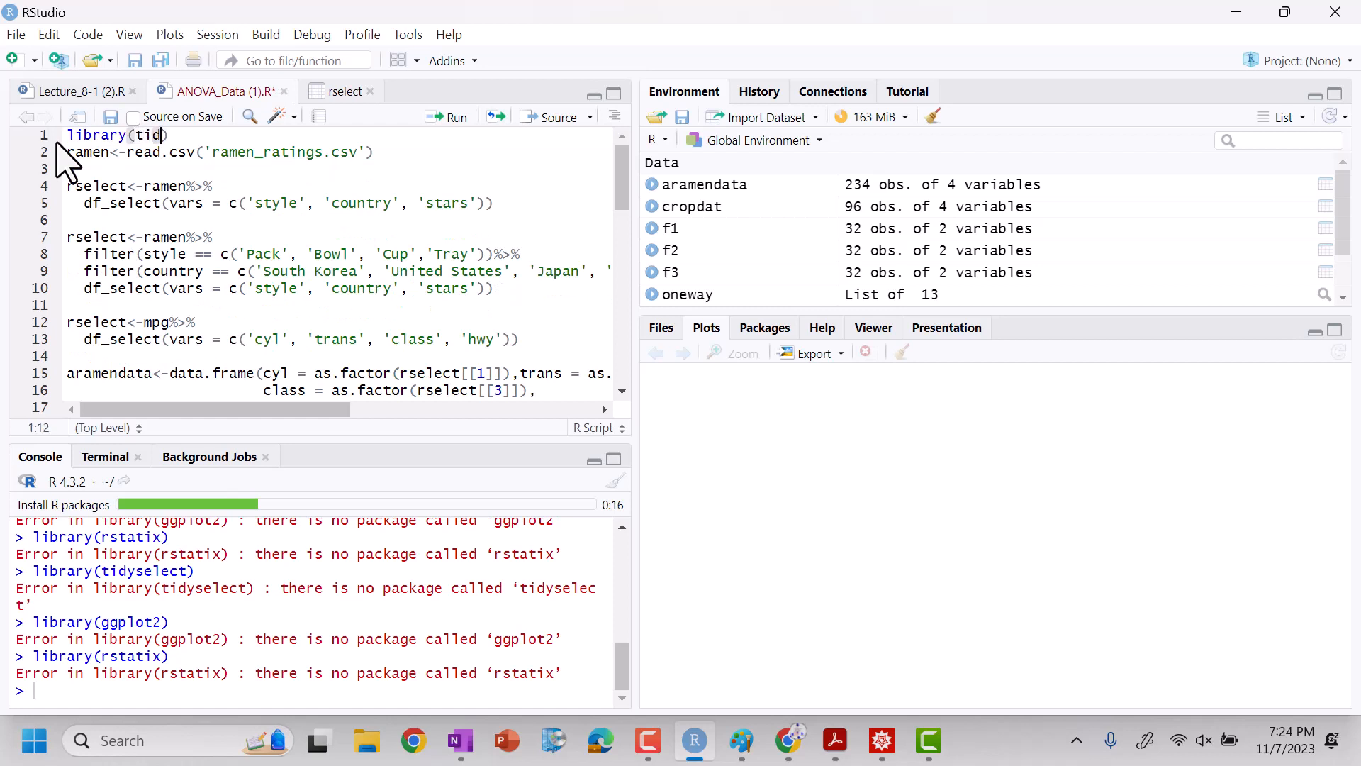
type("yverse")
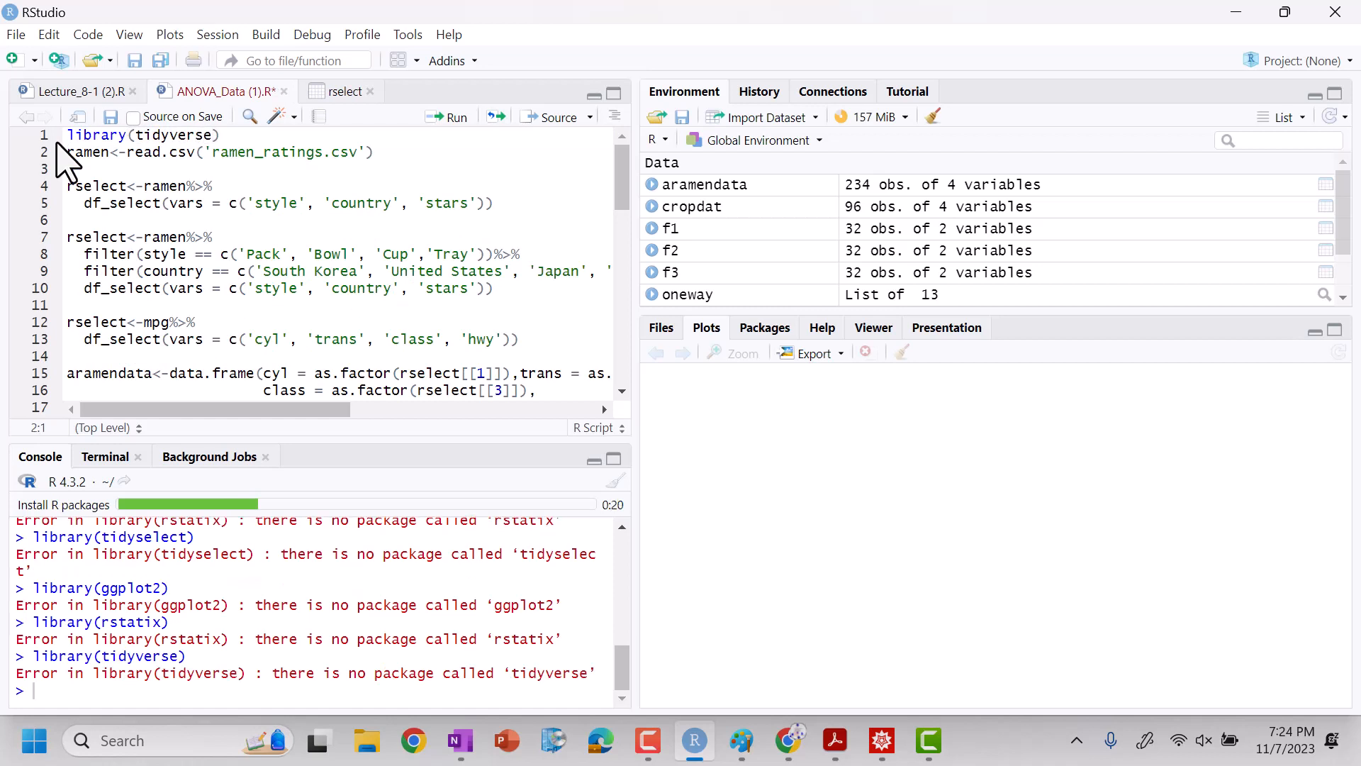
double_click(96, 134)
type("install.packages(")
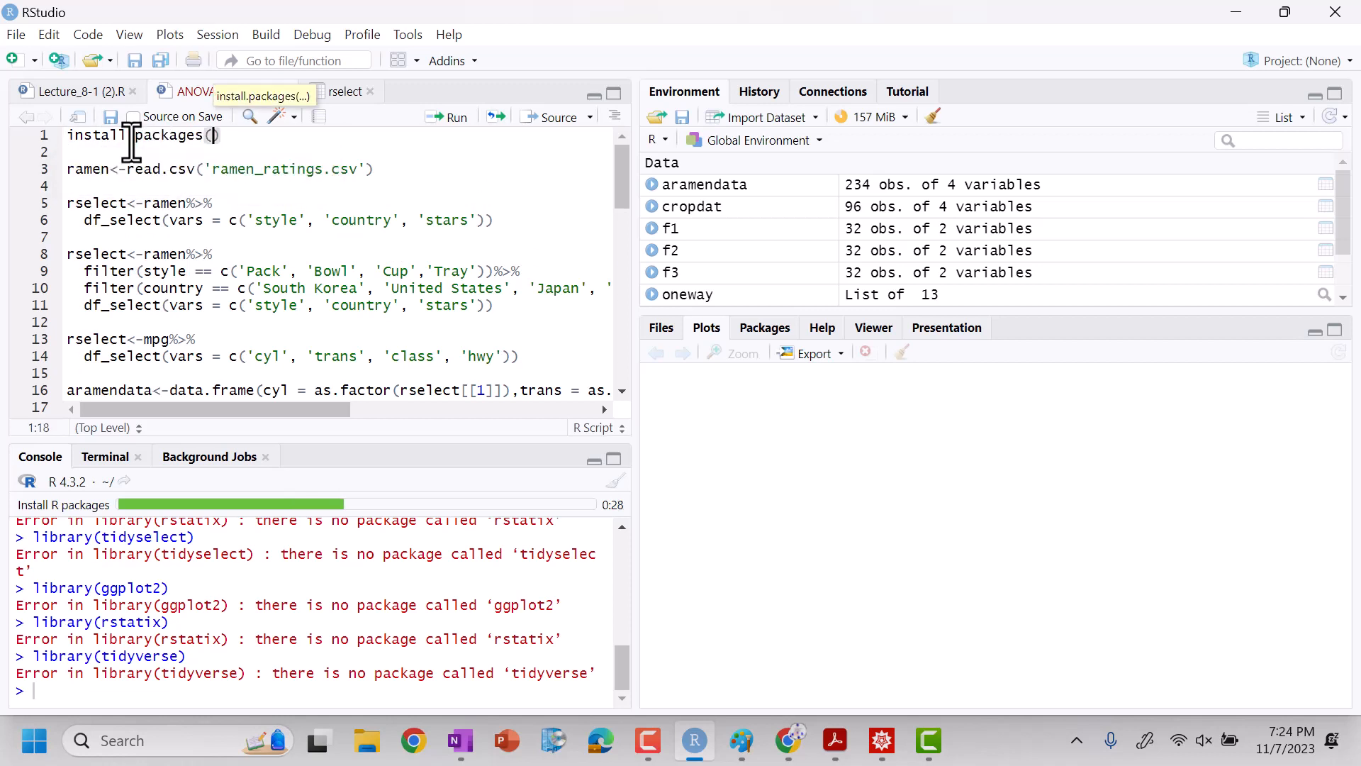
type("tidy")
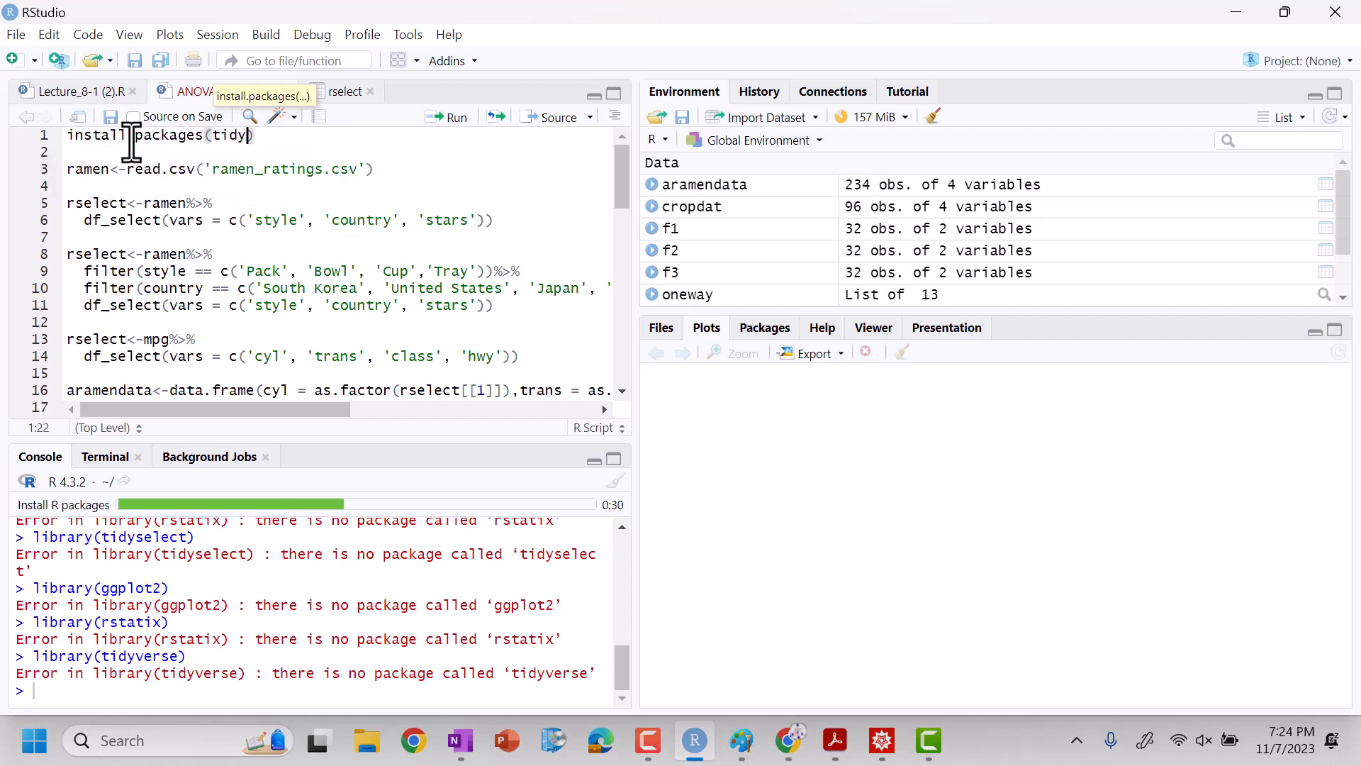
key("BackSpace")
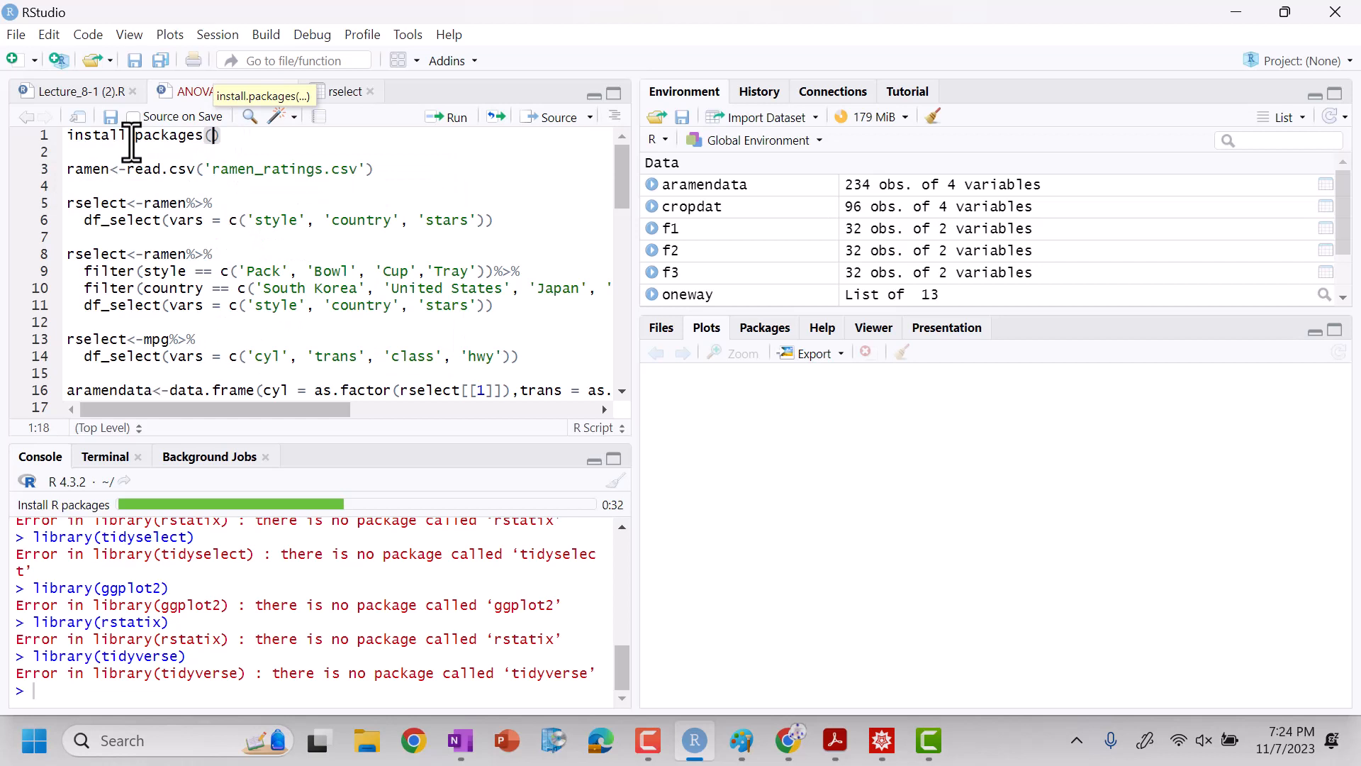
type("'tidyv'")
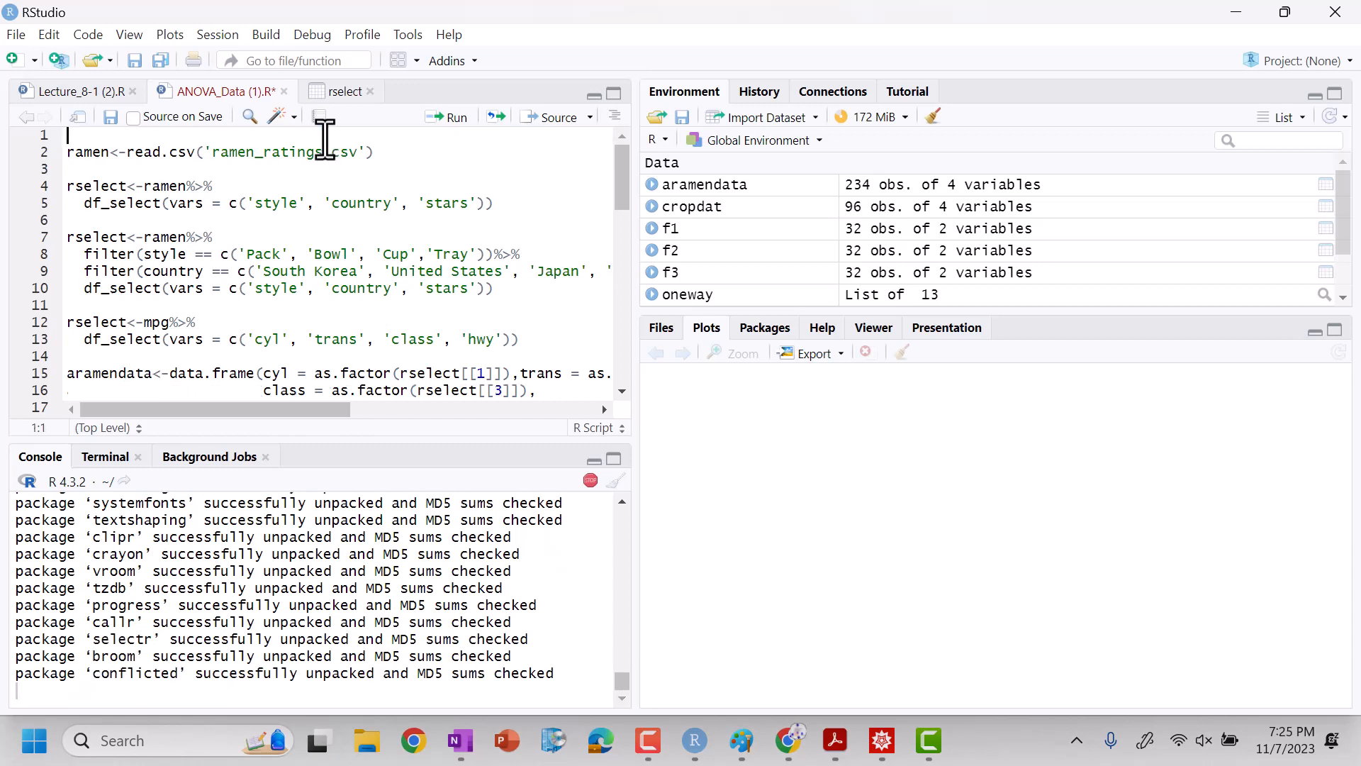
Write library(tidyverse) and library(ggplot2) on lines 1–2, then add mtcars on line 4
type("t")
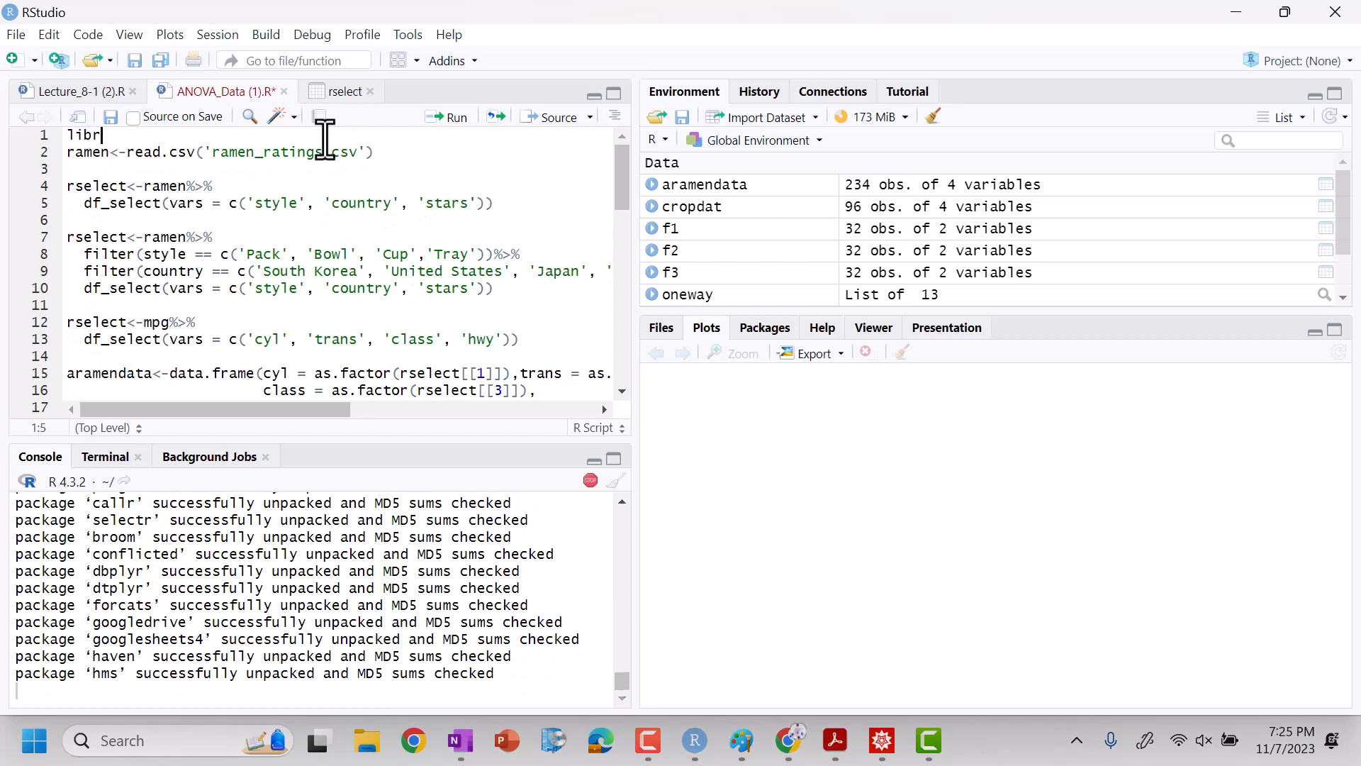
type("ary(tid")
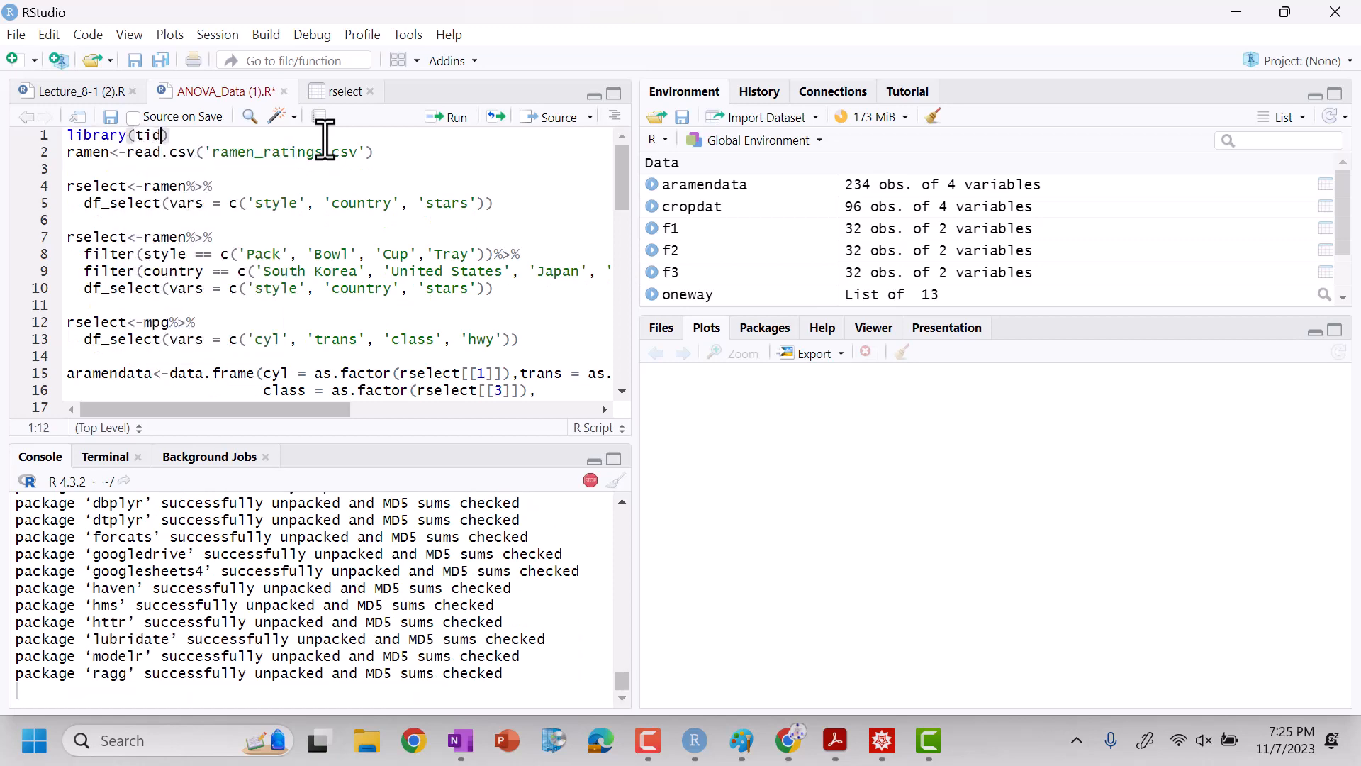
type("yvrse")
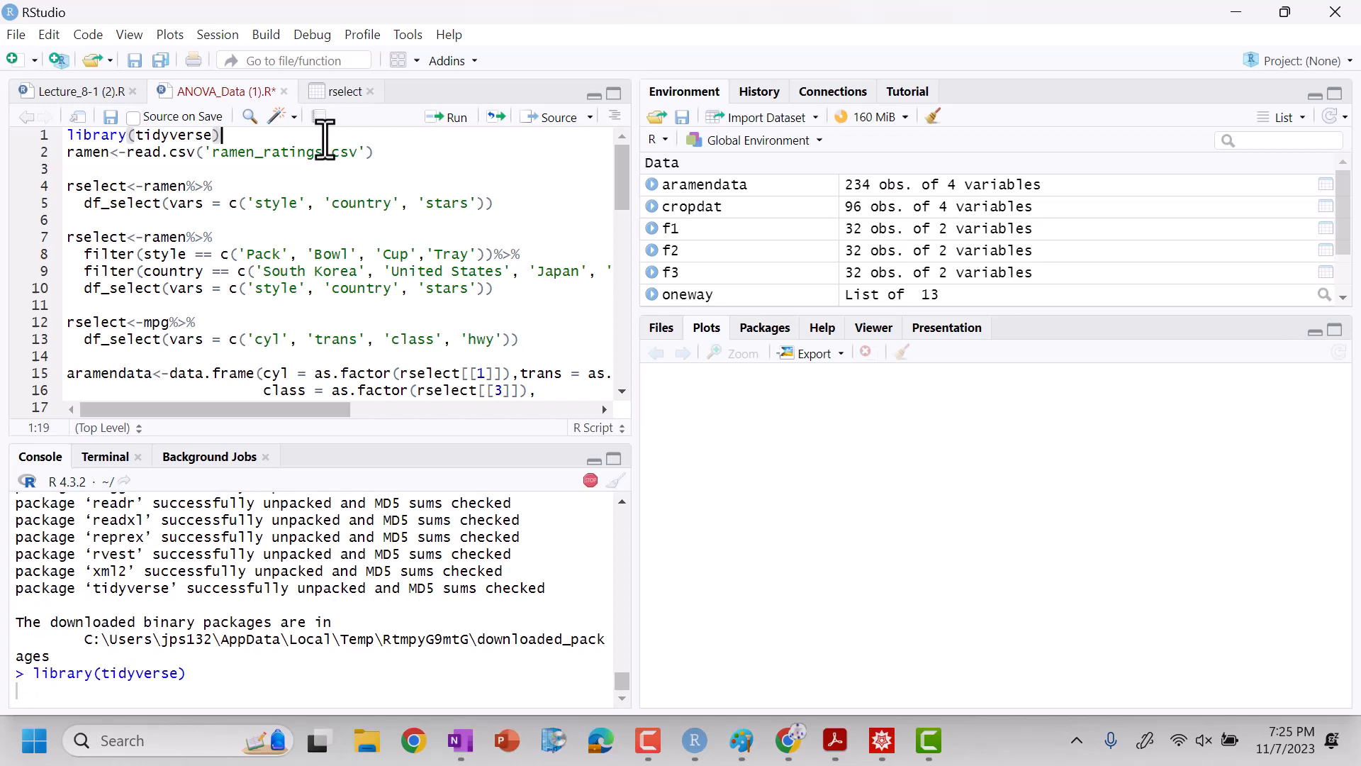
type("libray")
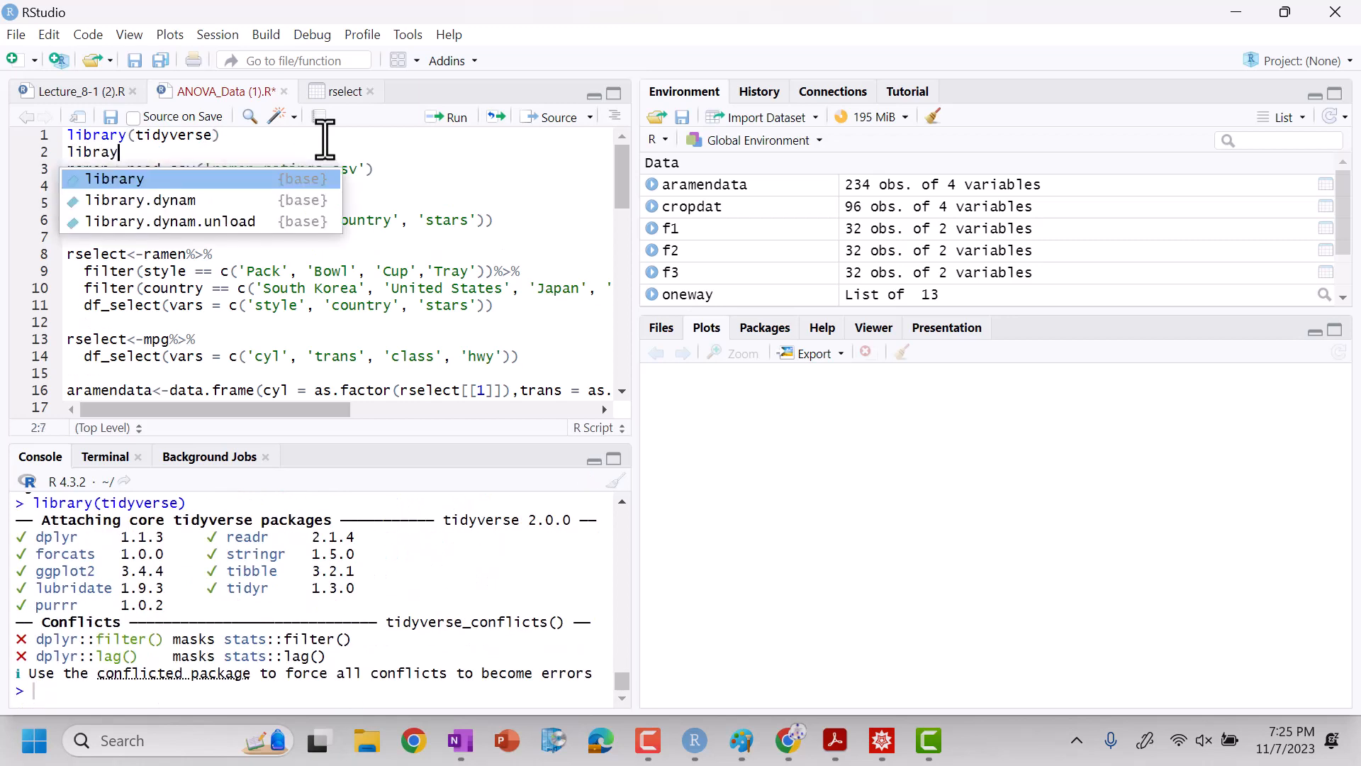
type("ggplot2)")
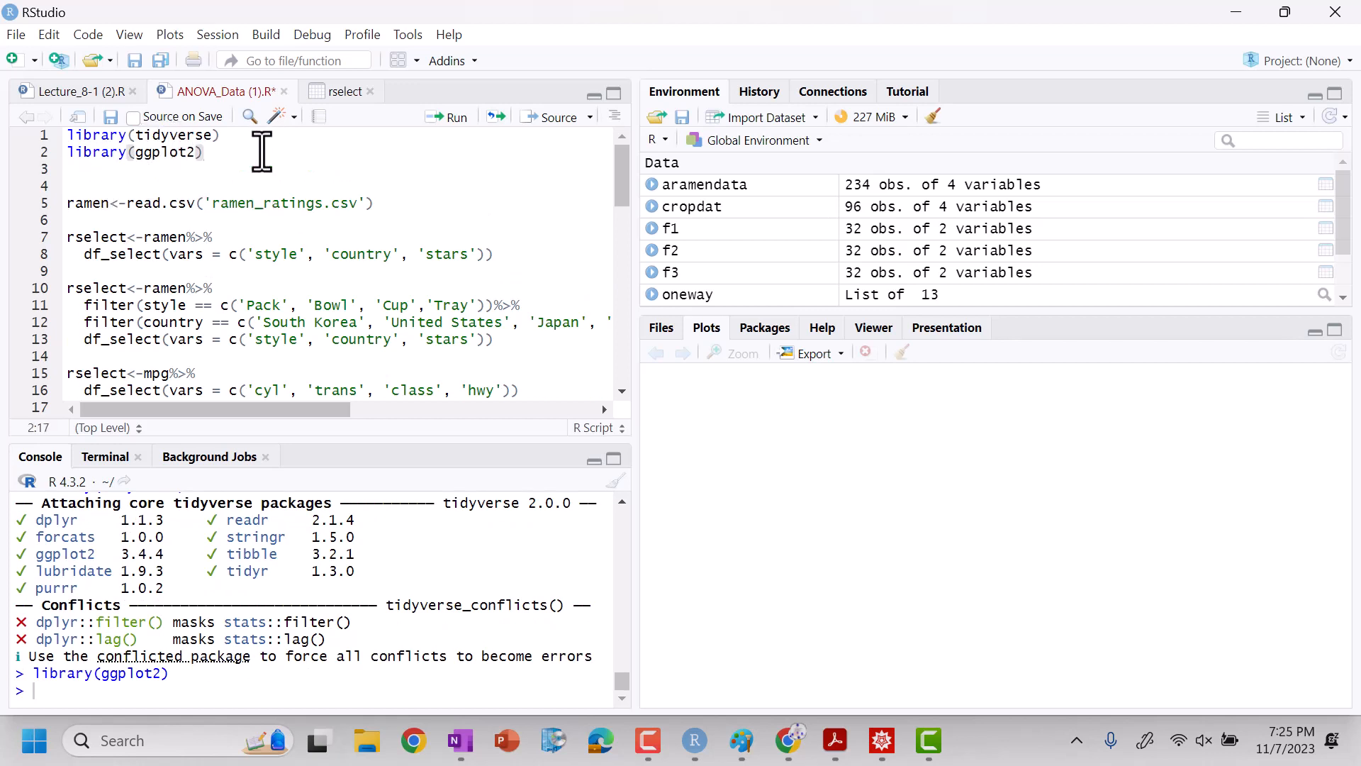
type("mtcars")
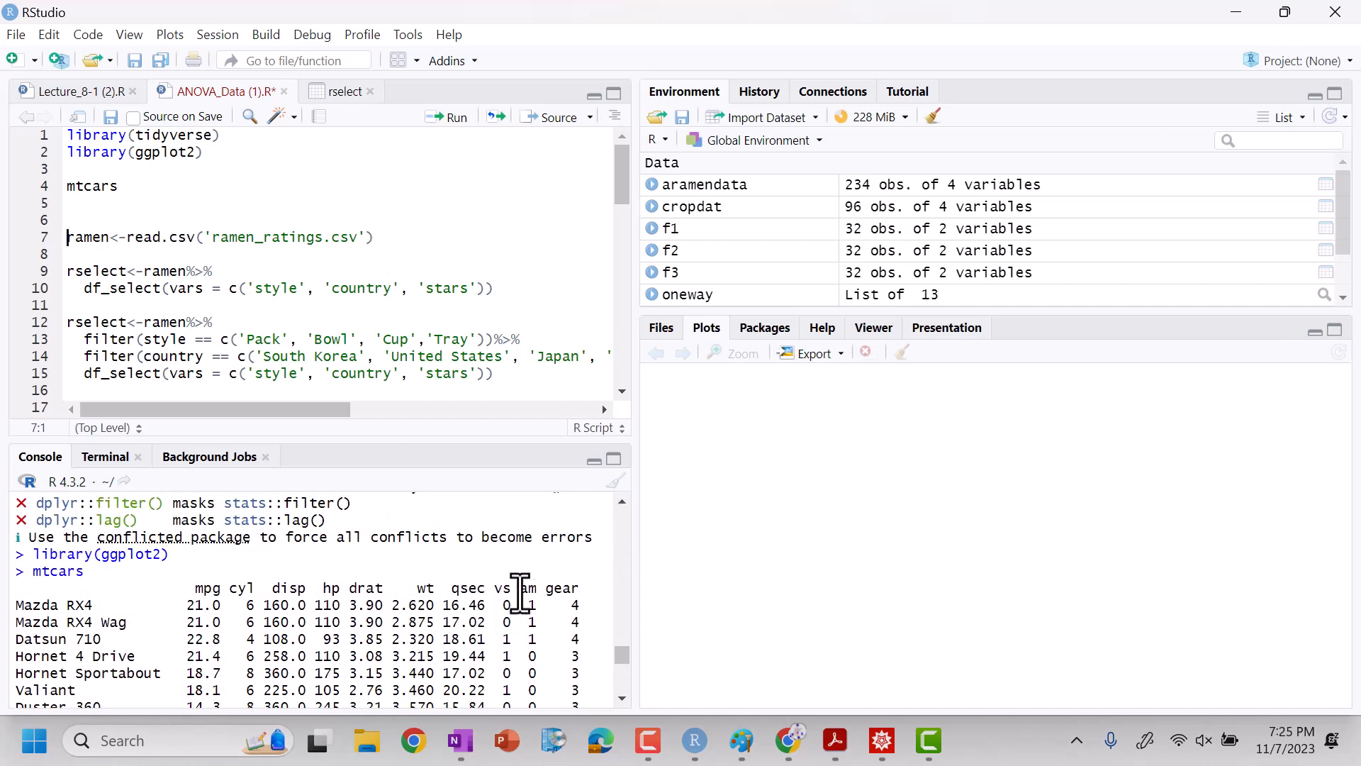
mouse_move(503, 673)
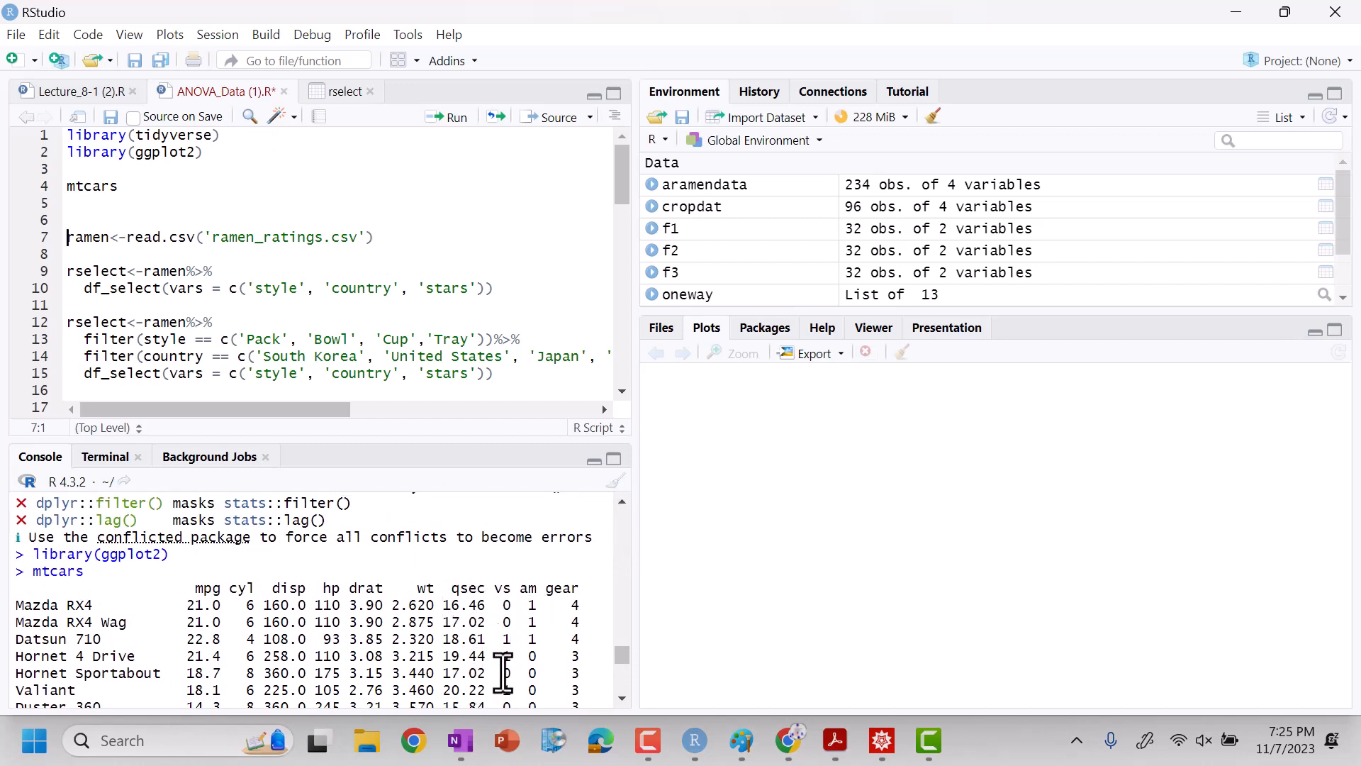
Reread the OneNote exam question about disp, gear, carb and am, then return to RStudio
left_click(459, 740)
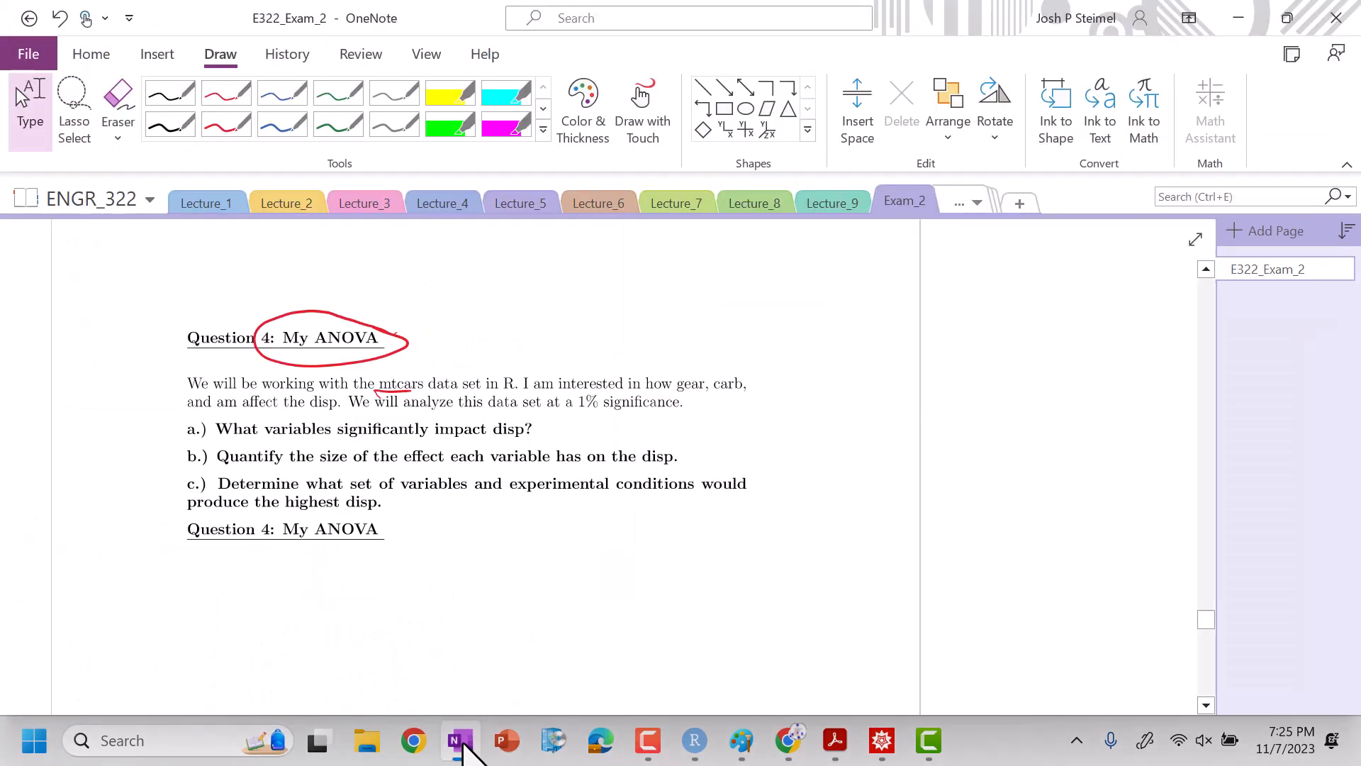
left_click(693, 740)
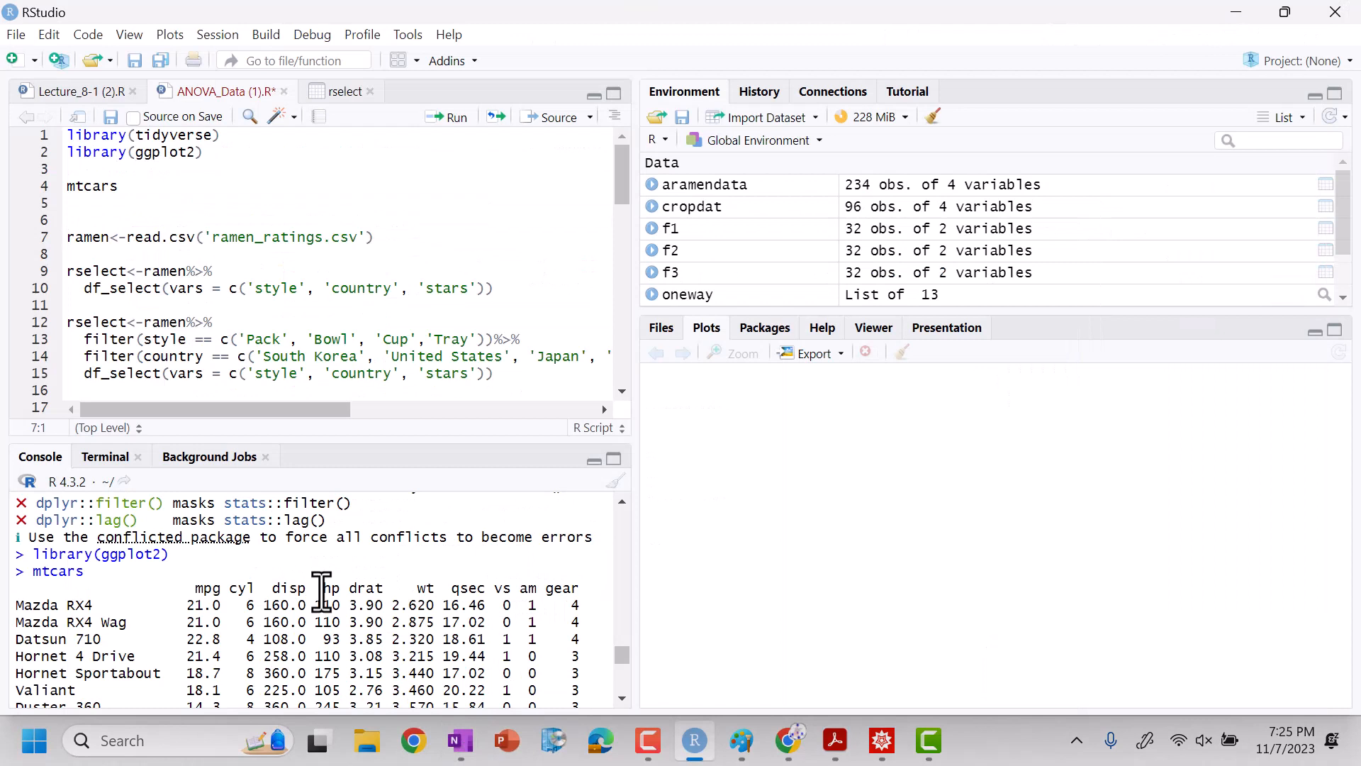
mouse_move(643, 626)
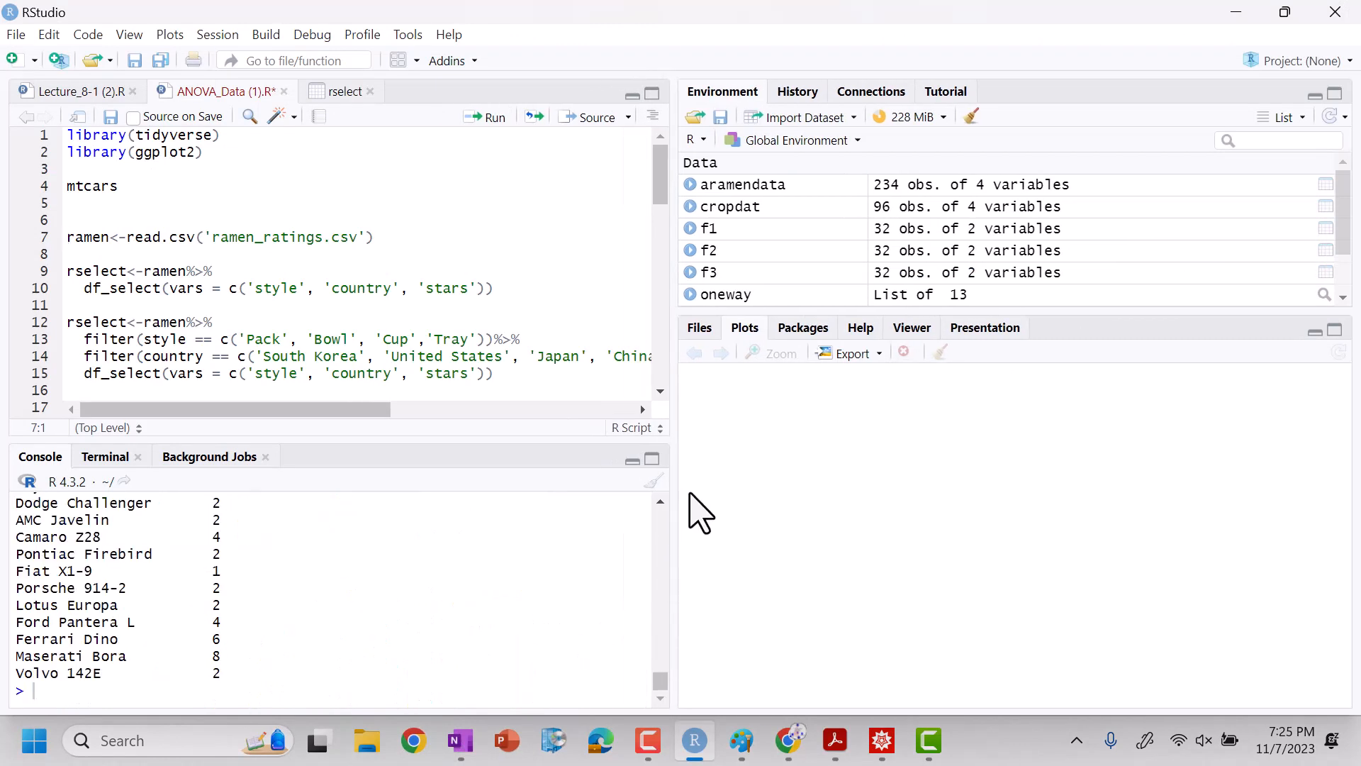
Pipe mtcars with %>% into a partial df_select call and add library(rstatix)
scroll("down", 3)
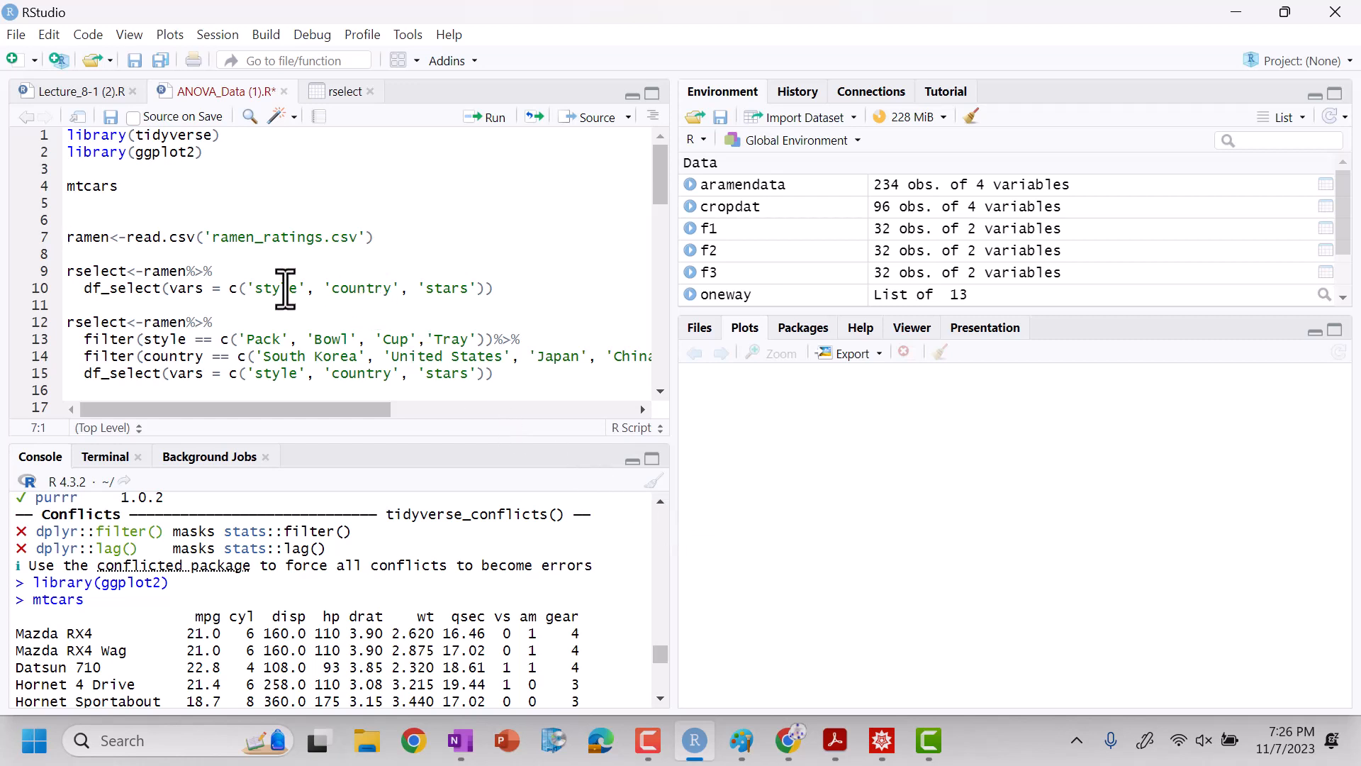
mouse_move(211, 264)
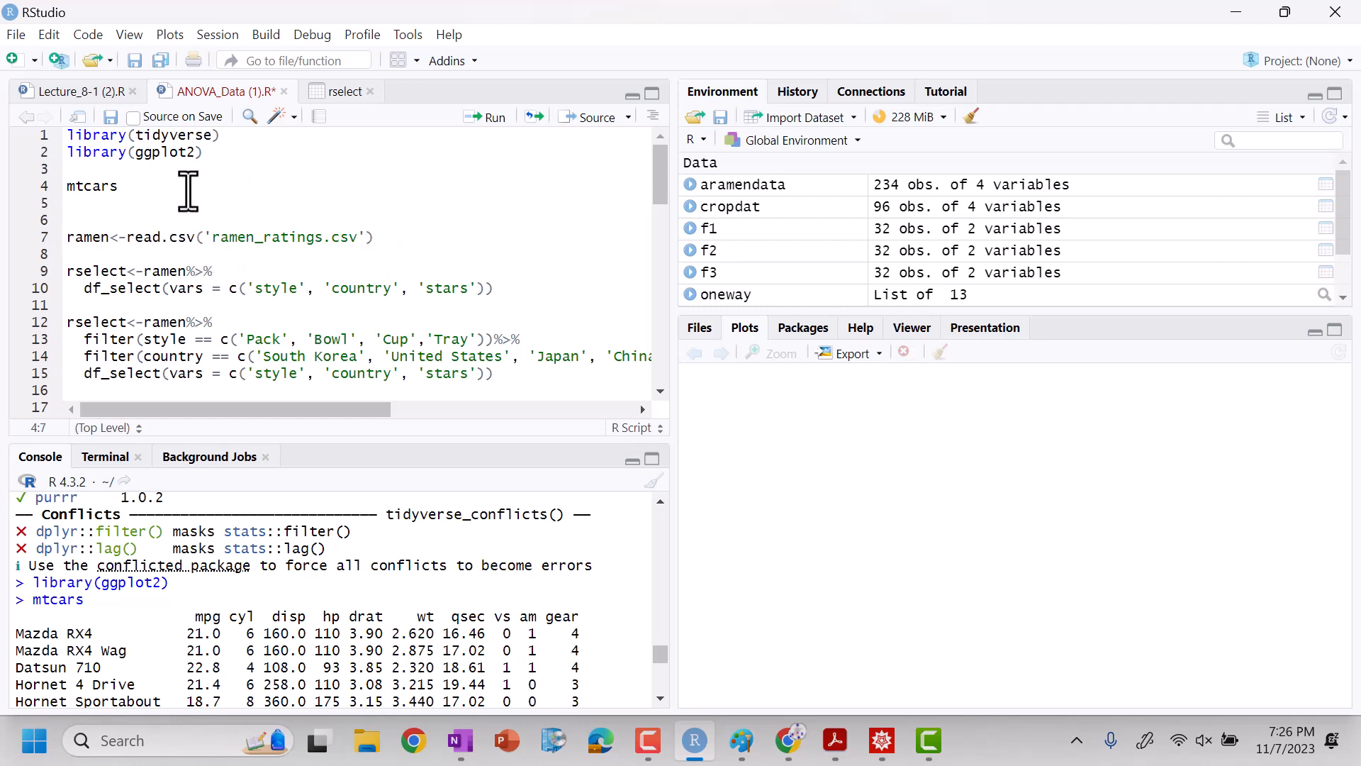
type("%>%")
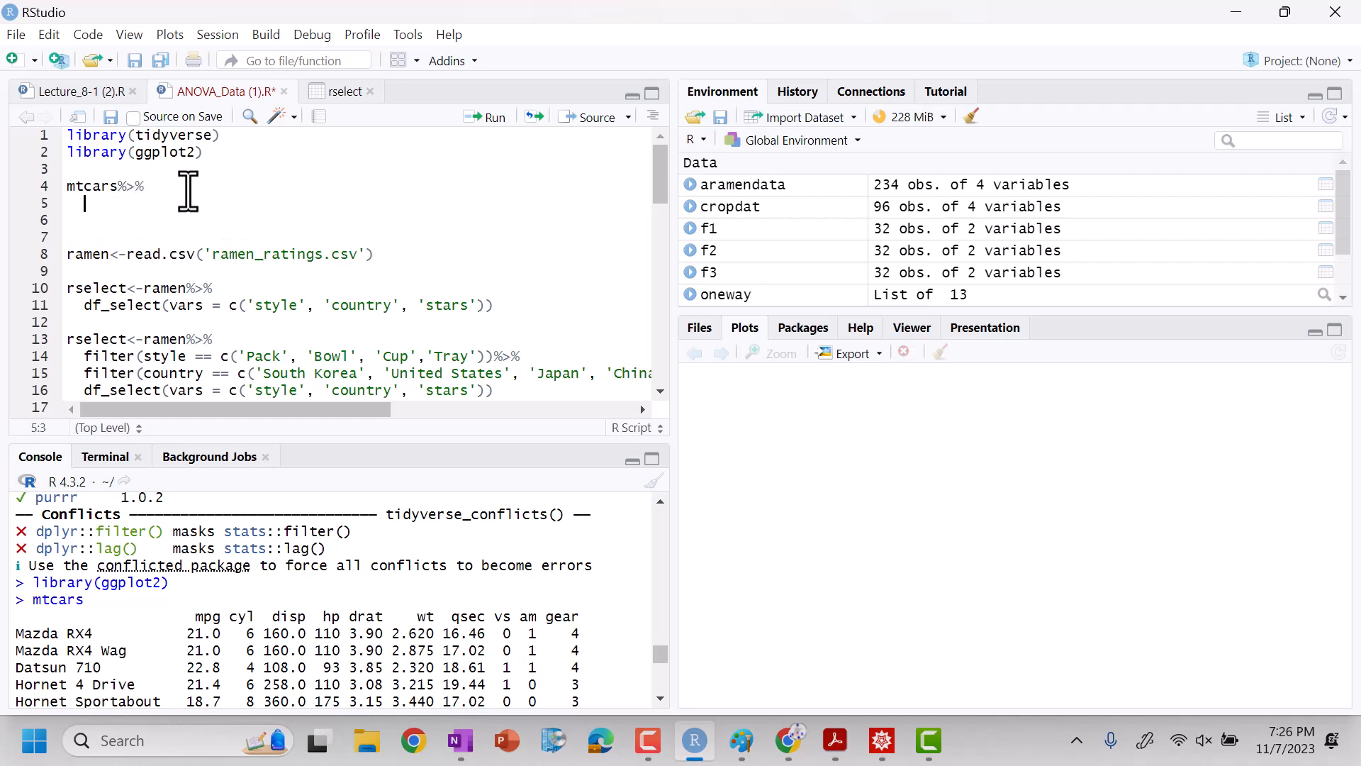
type("df_sel")
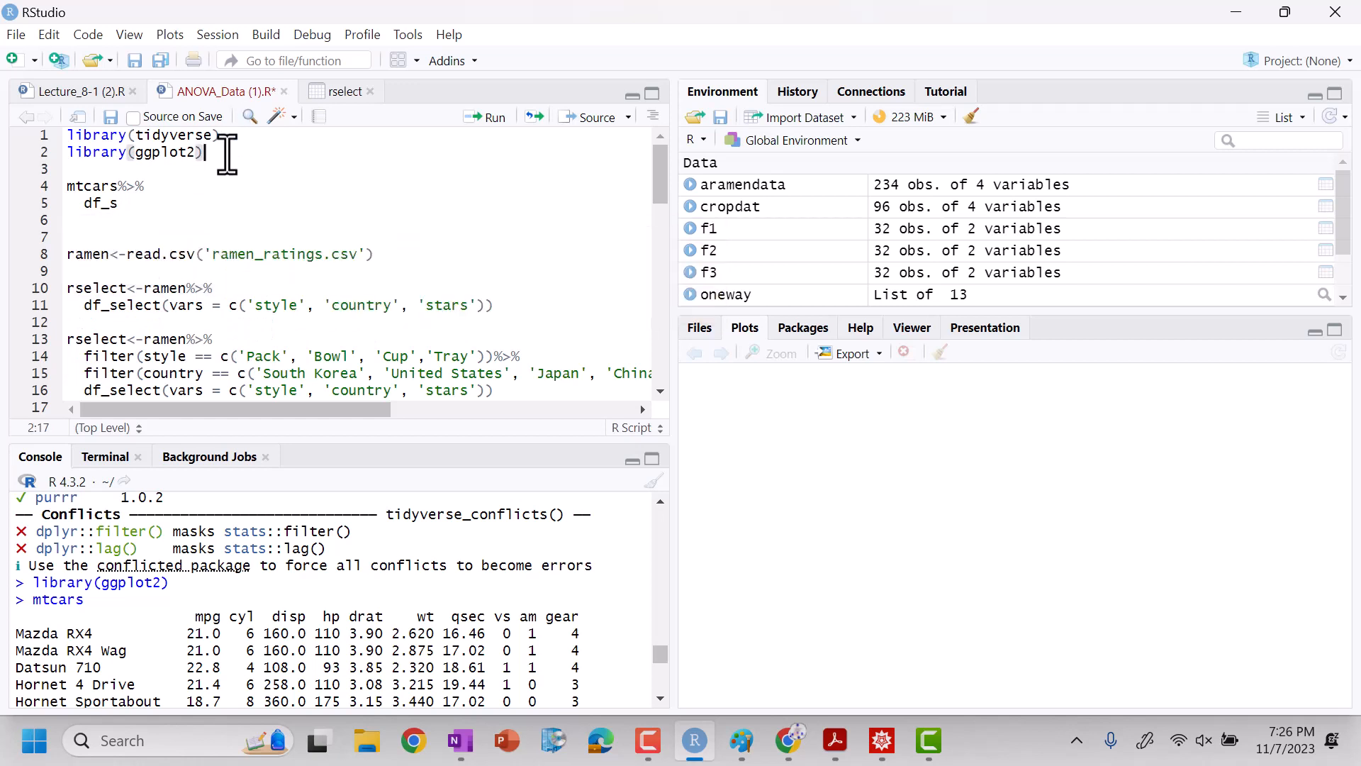
type("library(rstatix")
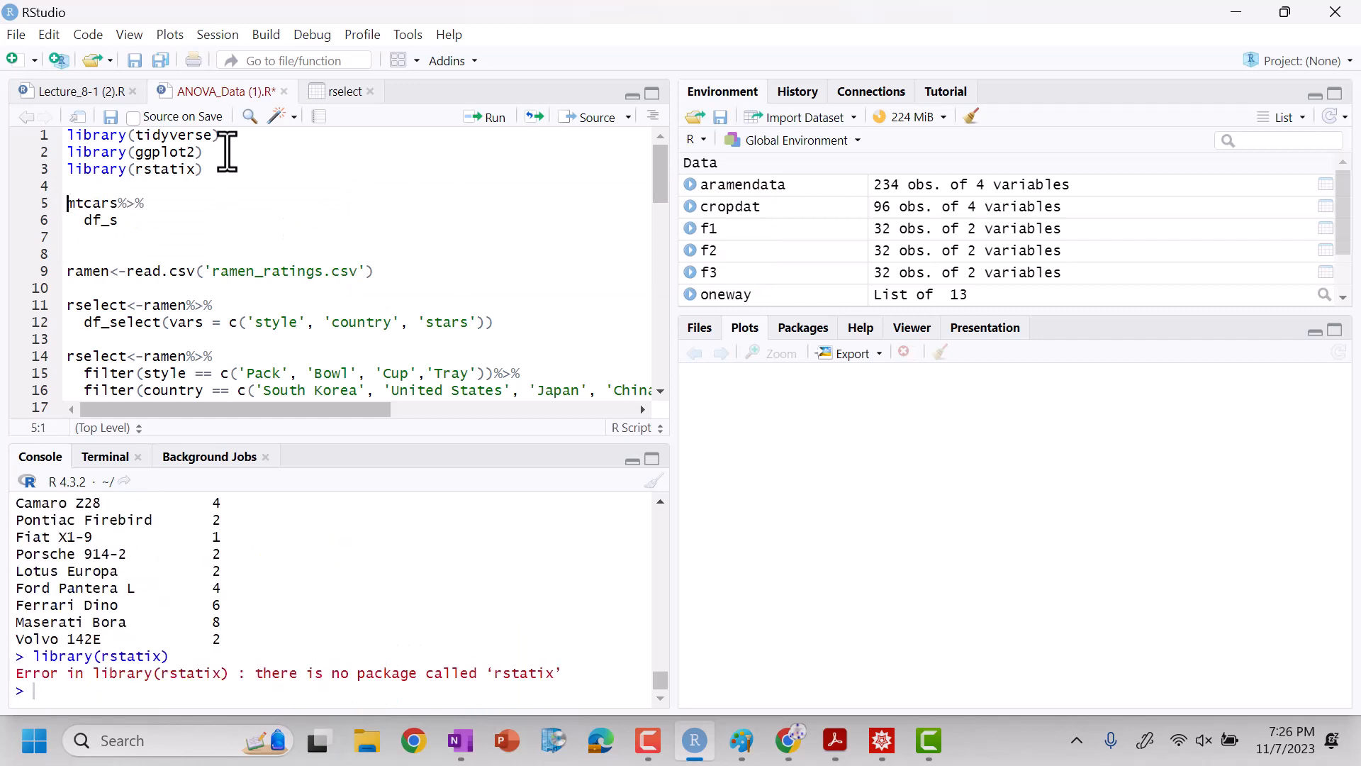
Swap line 3 for install.packages('rstatix'), run it, then restore library(rstatix)
double_click(161, 170)
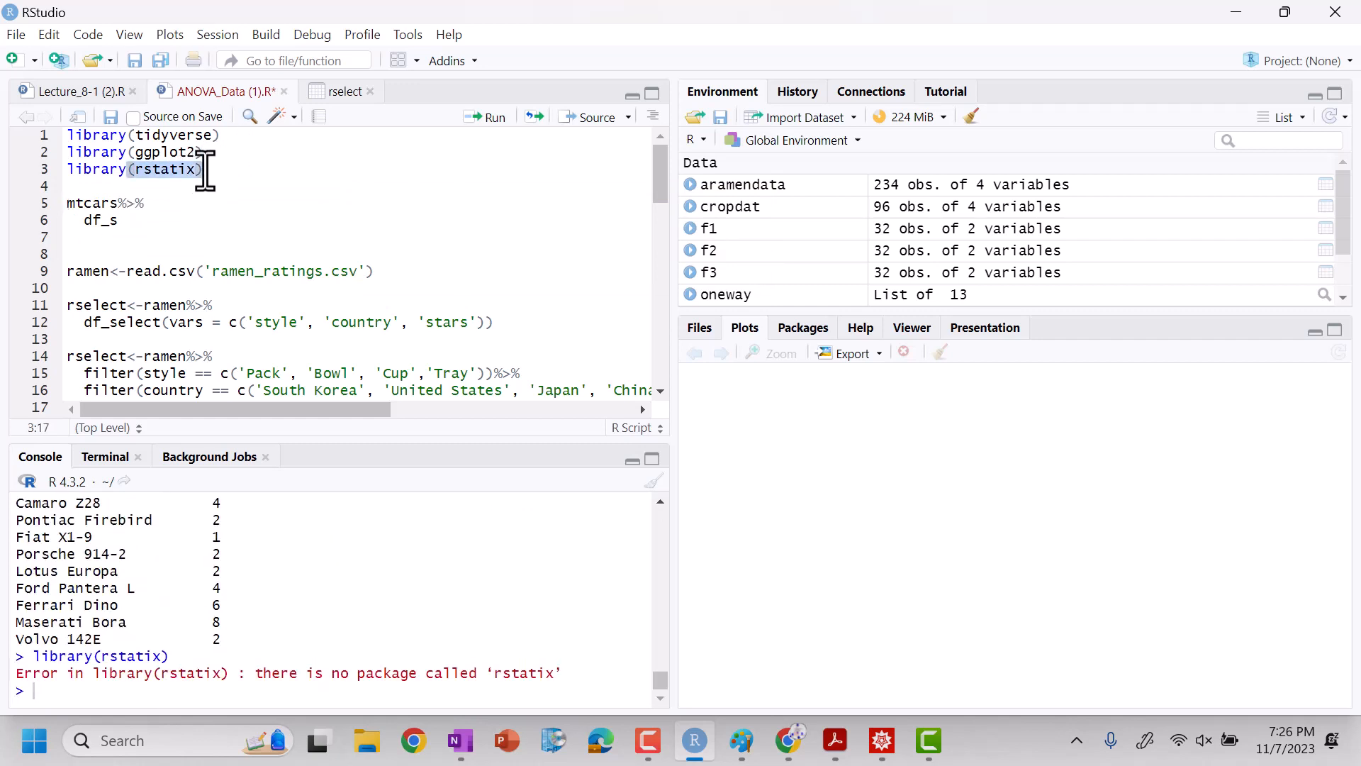
type("insta")
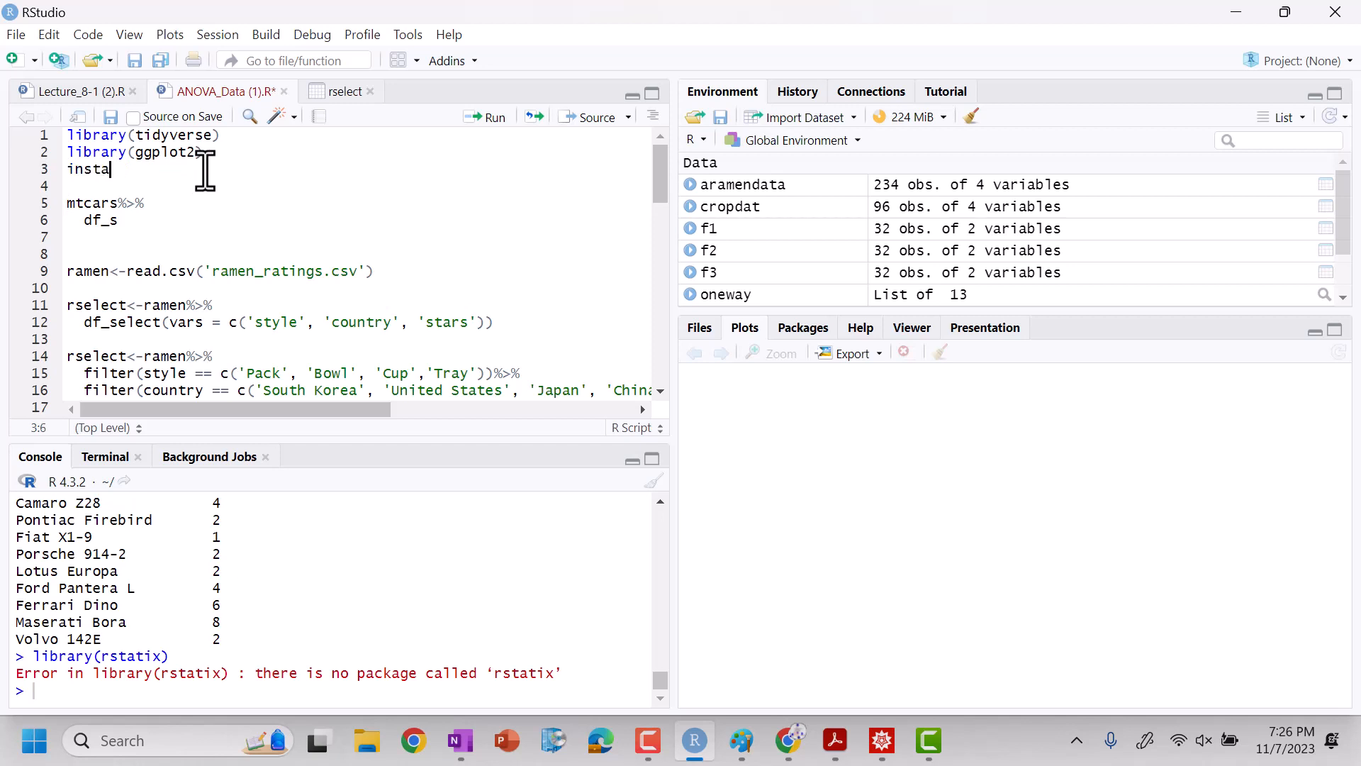
type("ll.packages(")
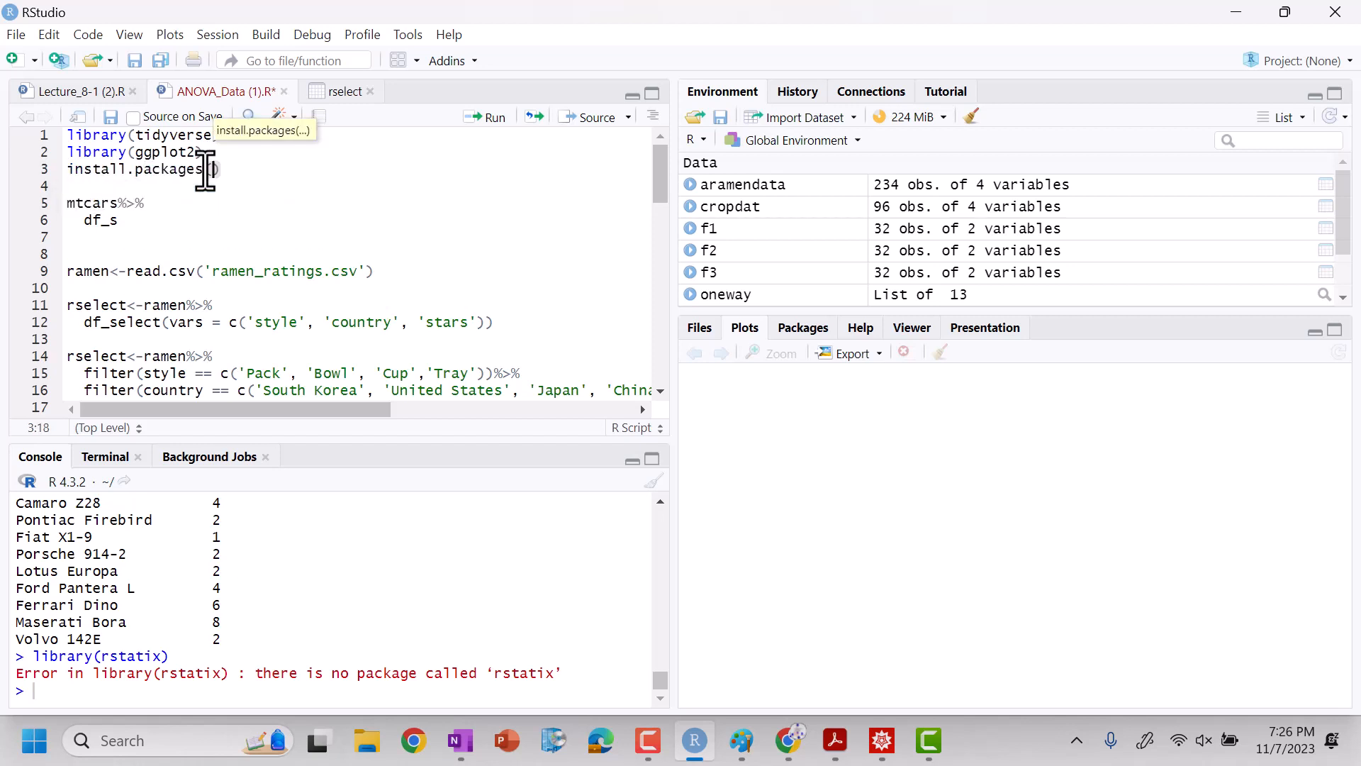
type("'rsta'")
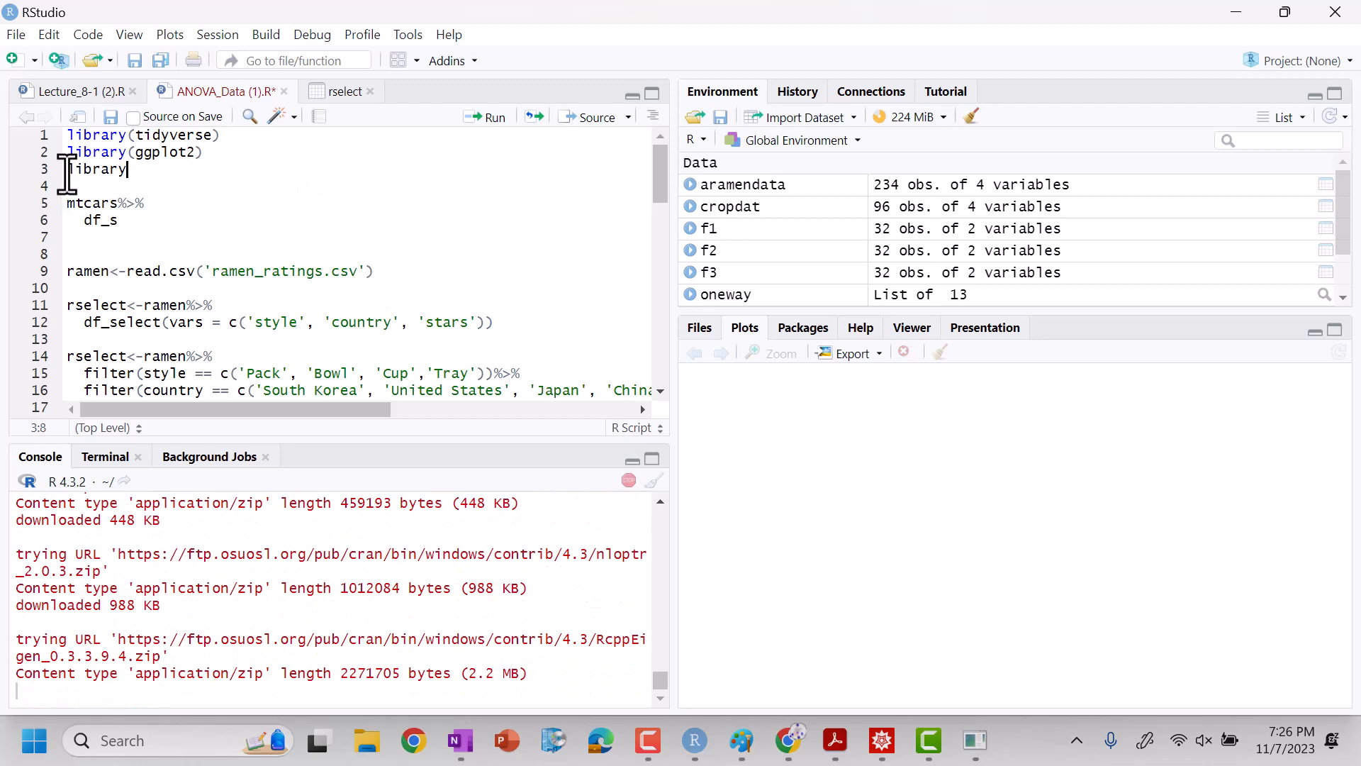
type("(rstatix)")
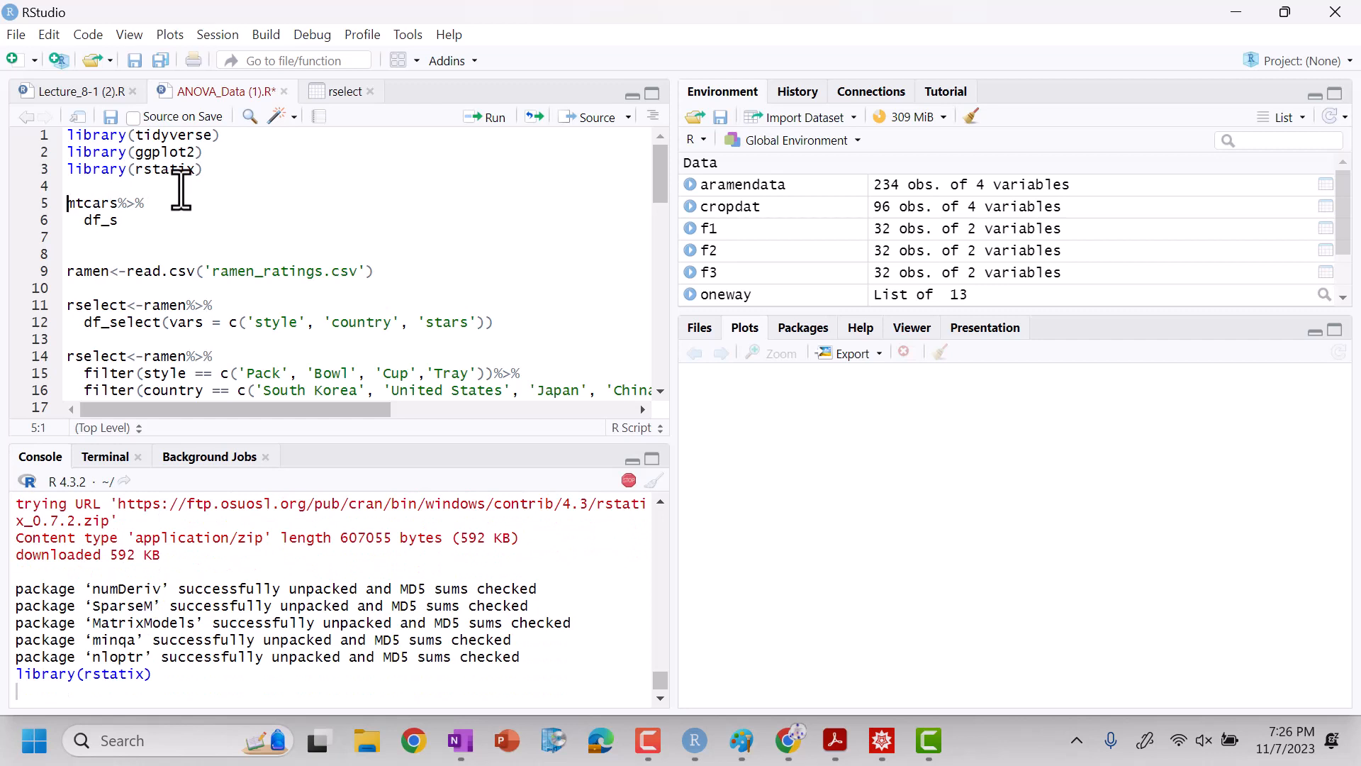
Start df_select(vars = c('')) under the mtcars pipe and add an mtcars line
left_click(113, 220)
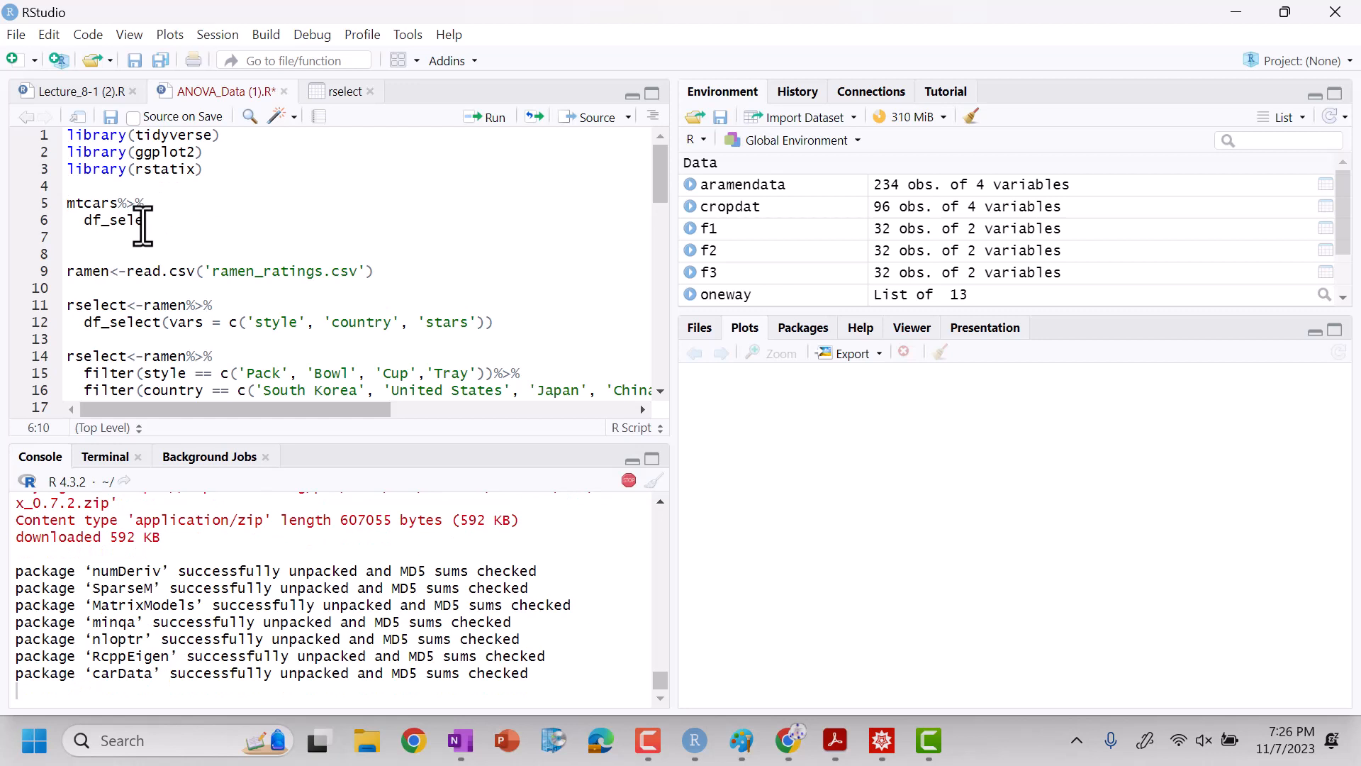
type("()")
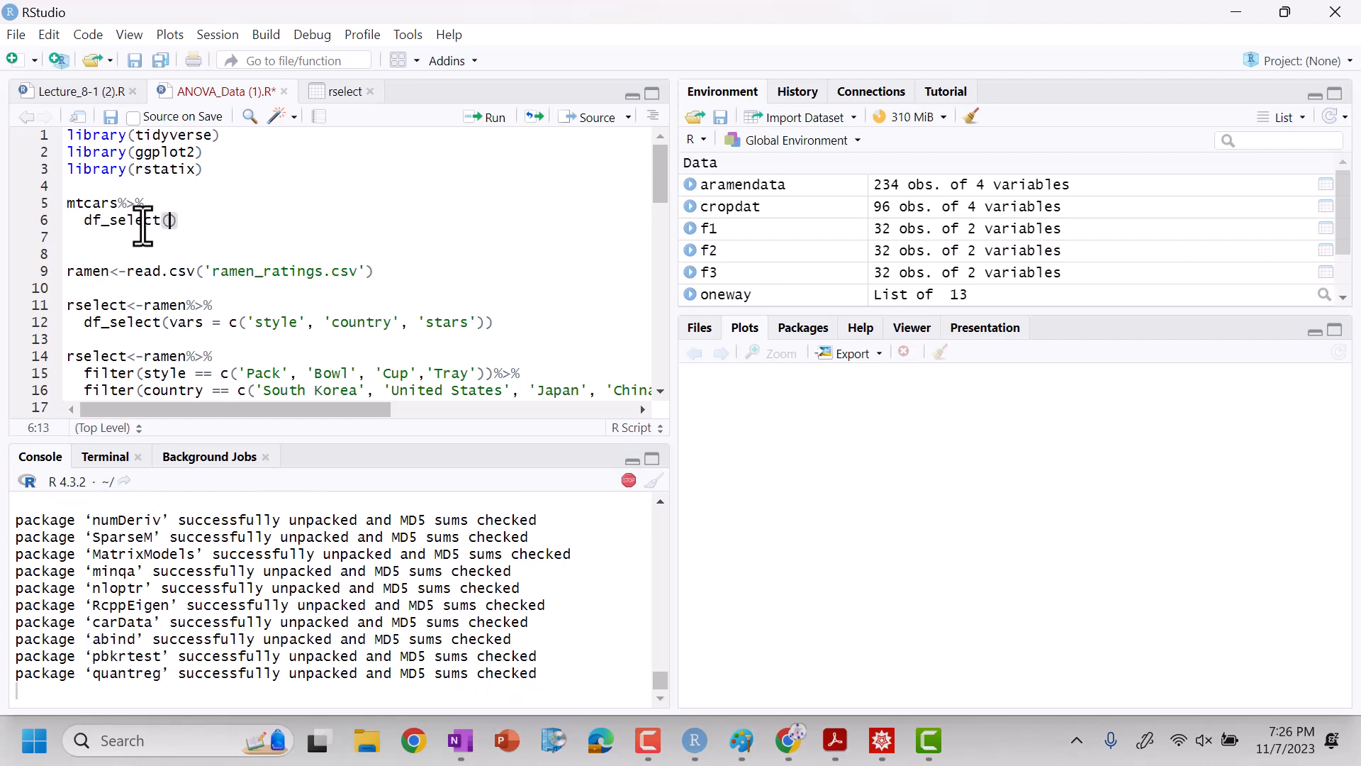
type("vars=")
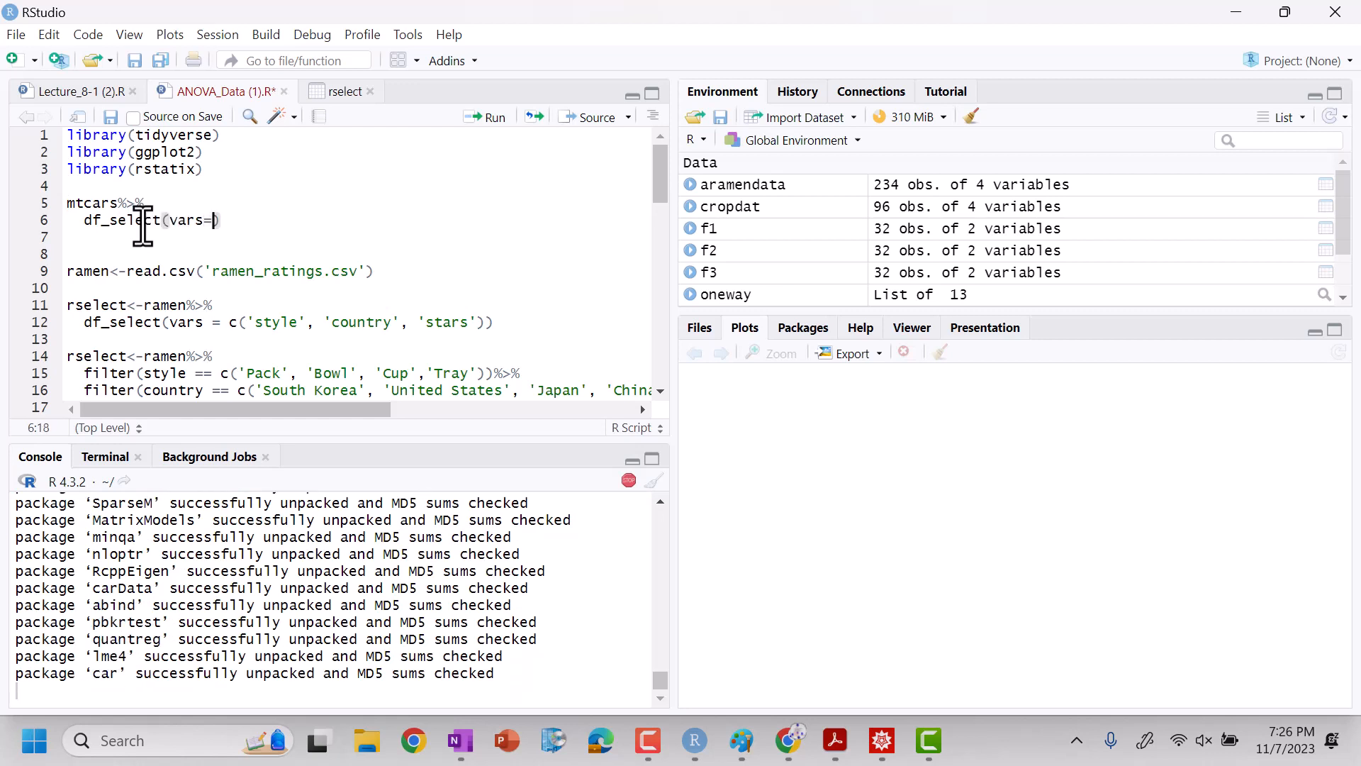
type("c")
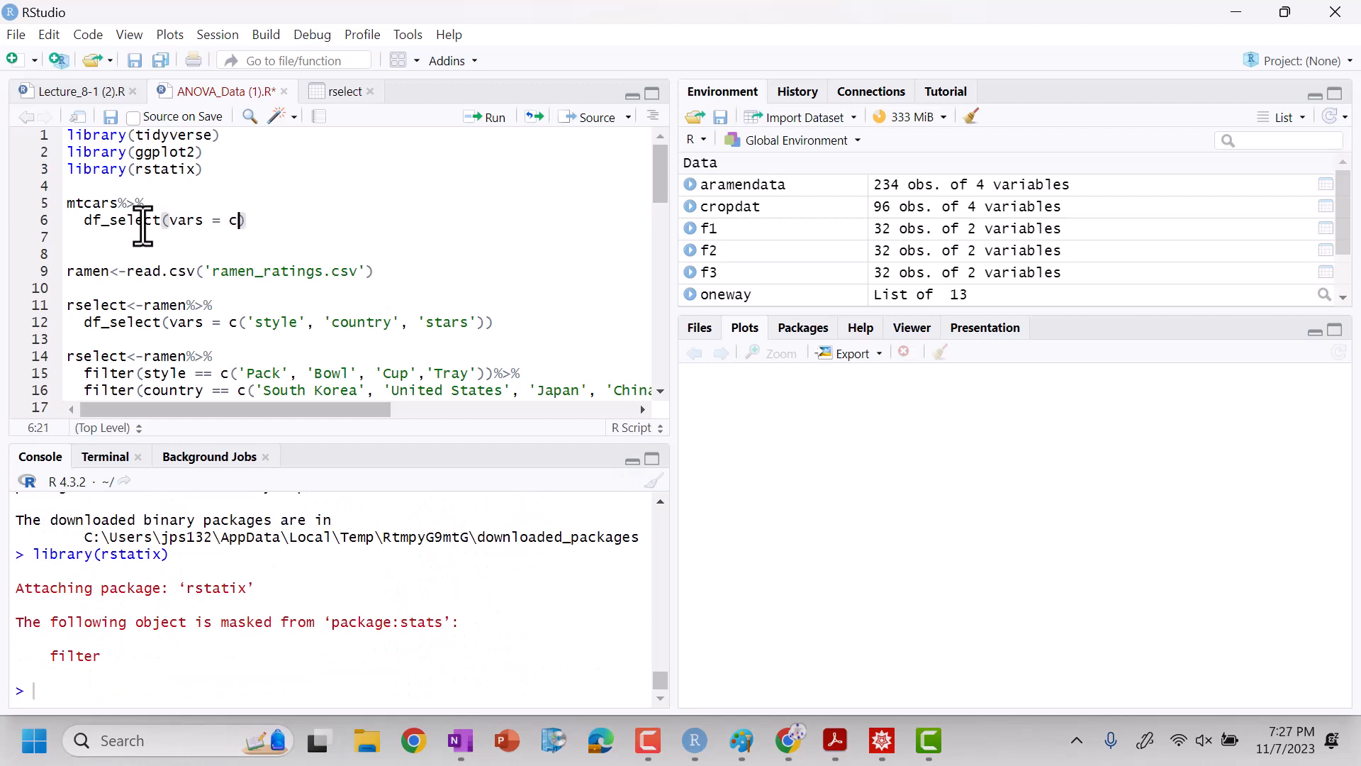
type("('')")
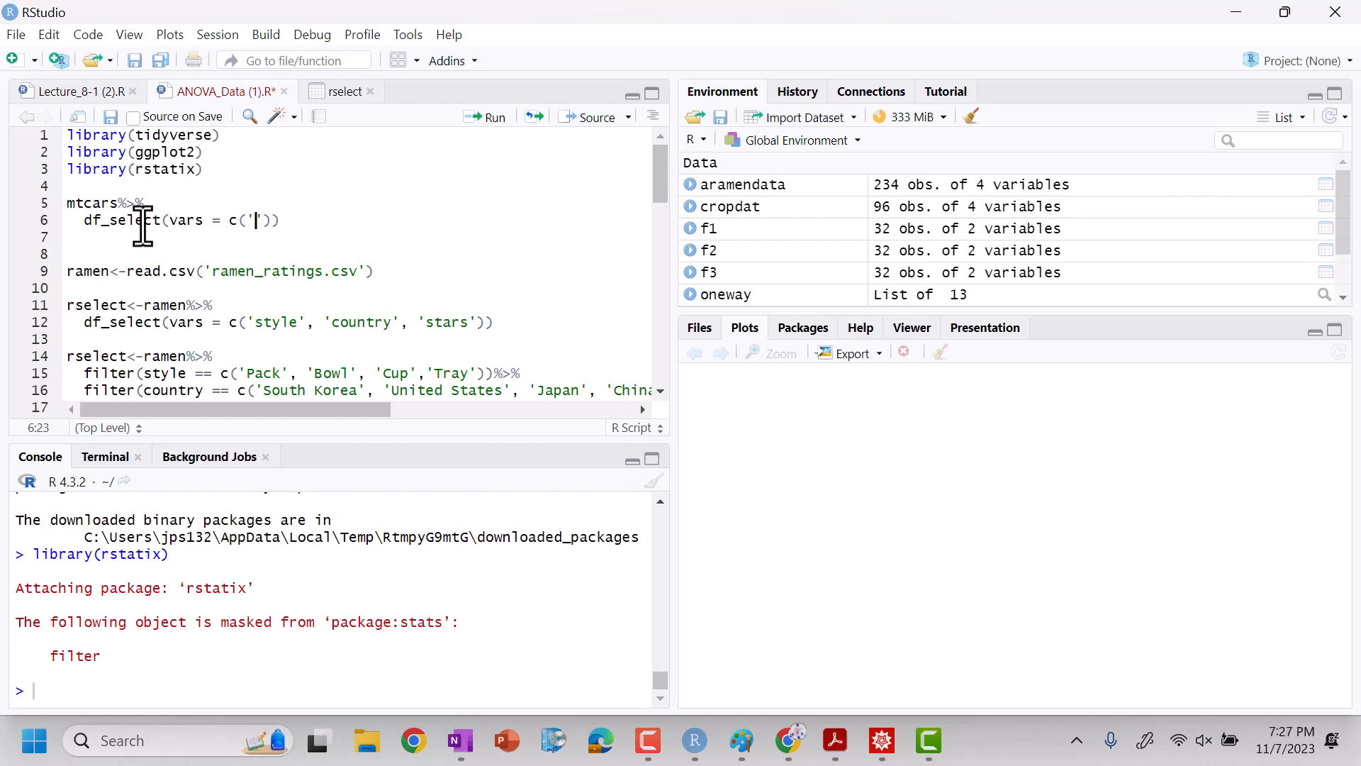
mouse_move(214, 294)
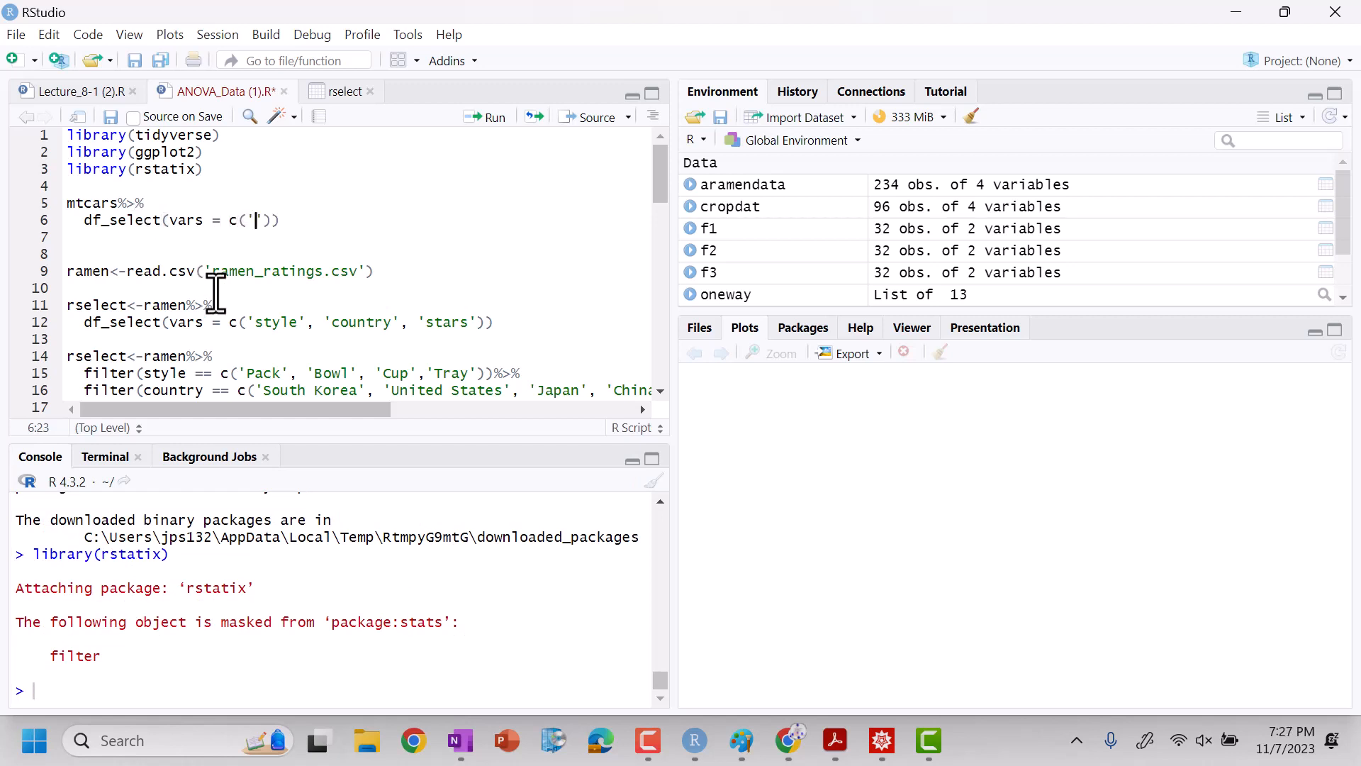
mouse_move(264, 271)
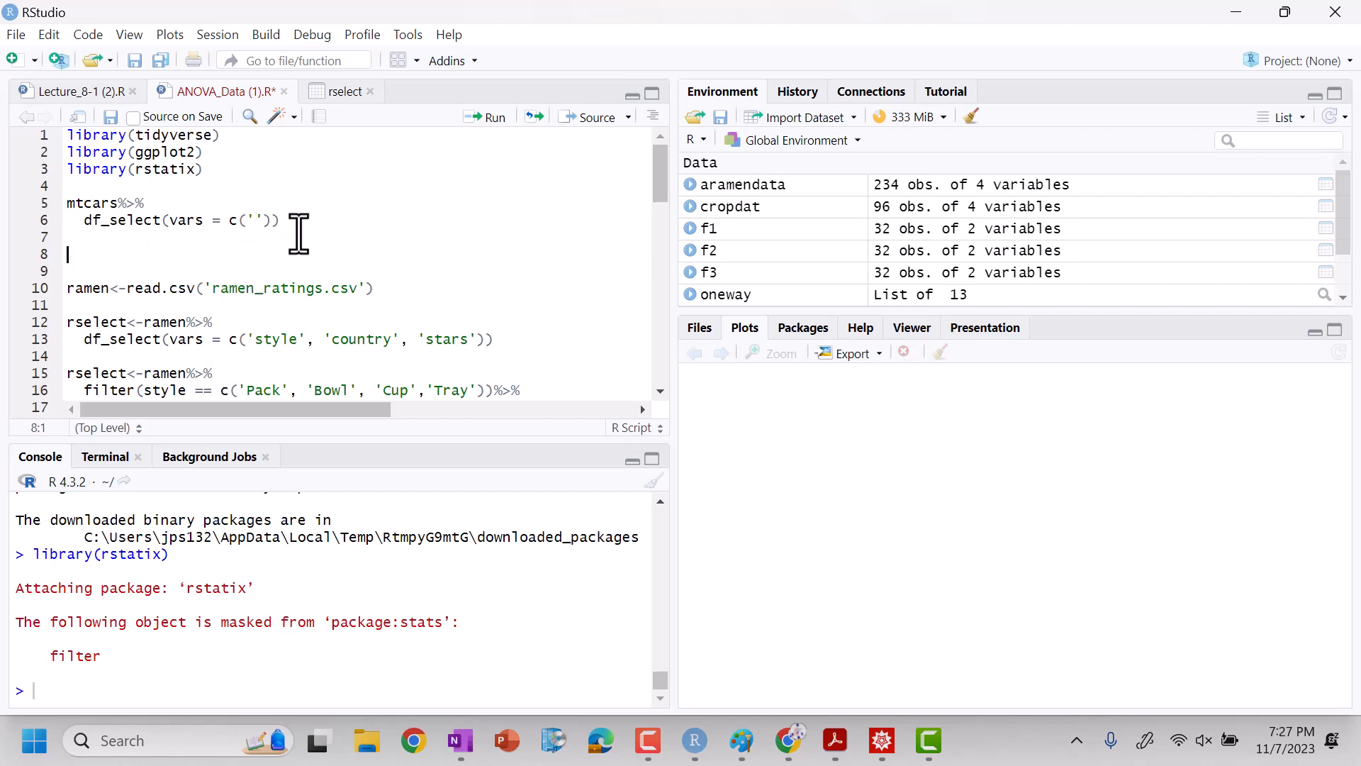
type("mtcars")
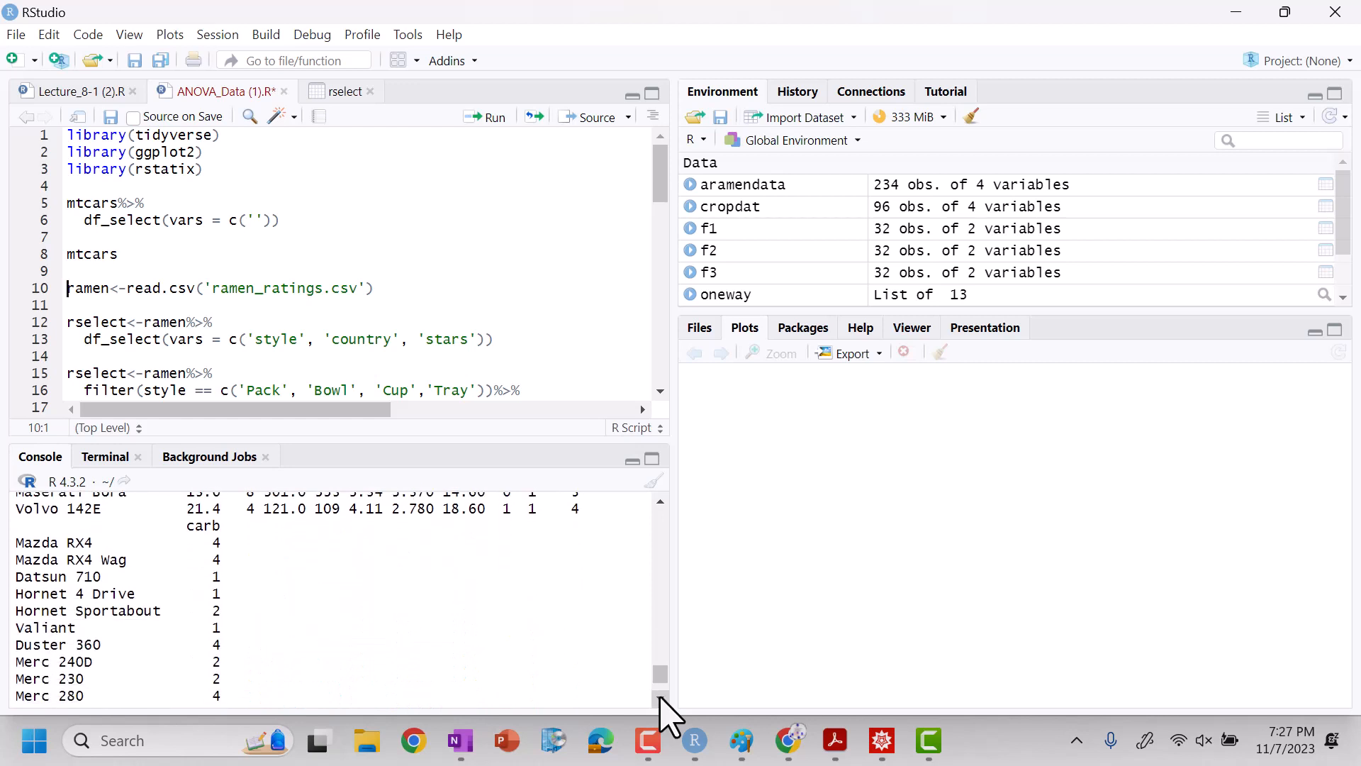
Fill in the carb, gear and 'am' columns while checking the exam question in OneNote
type("carb")
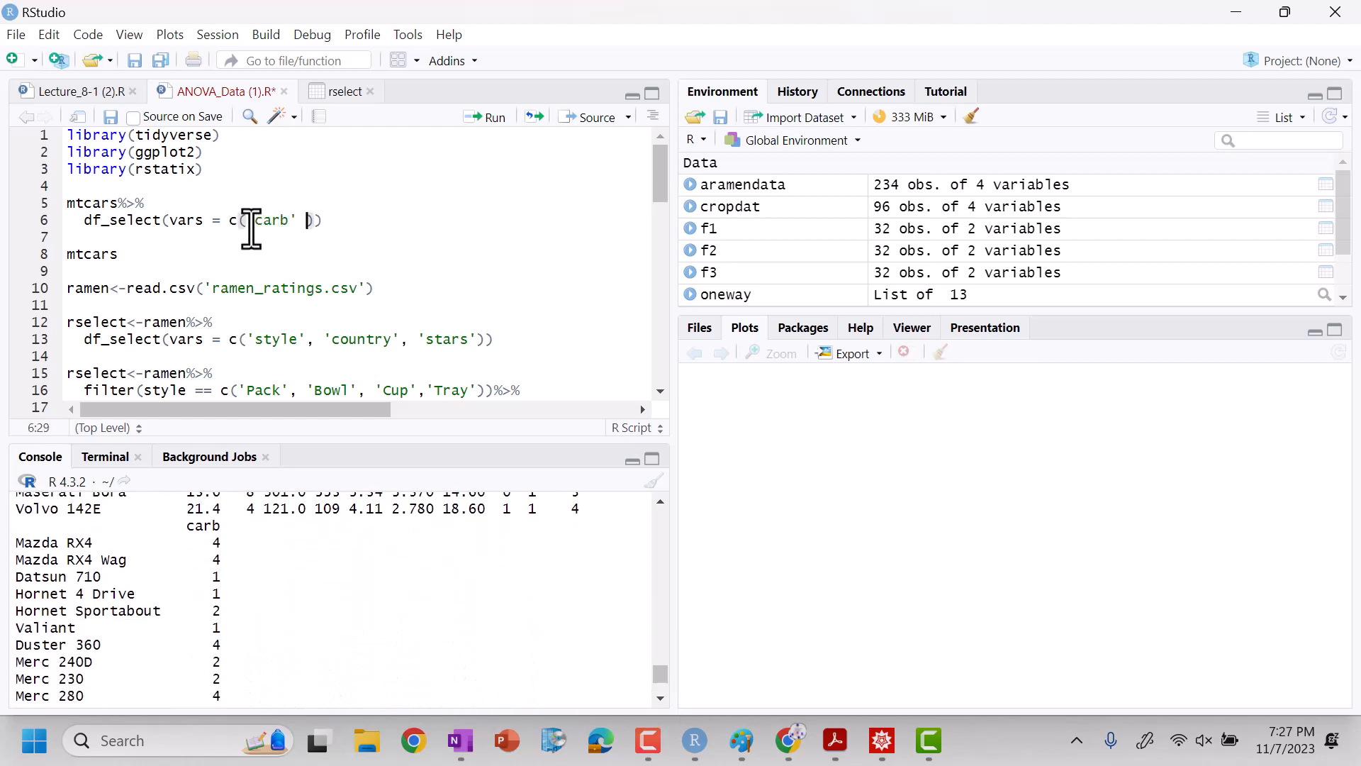
type(",")
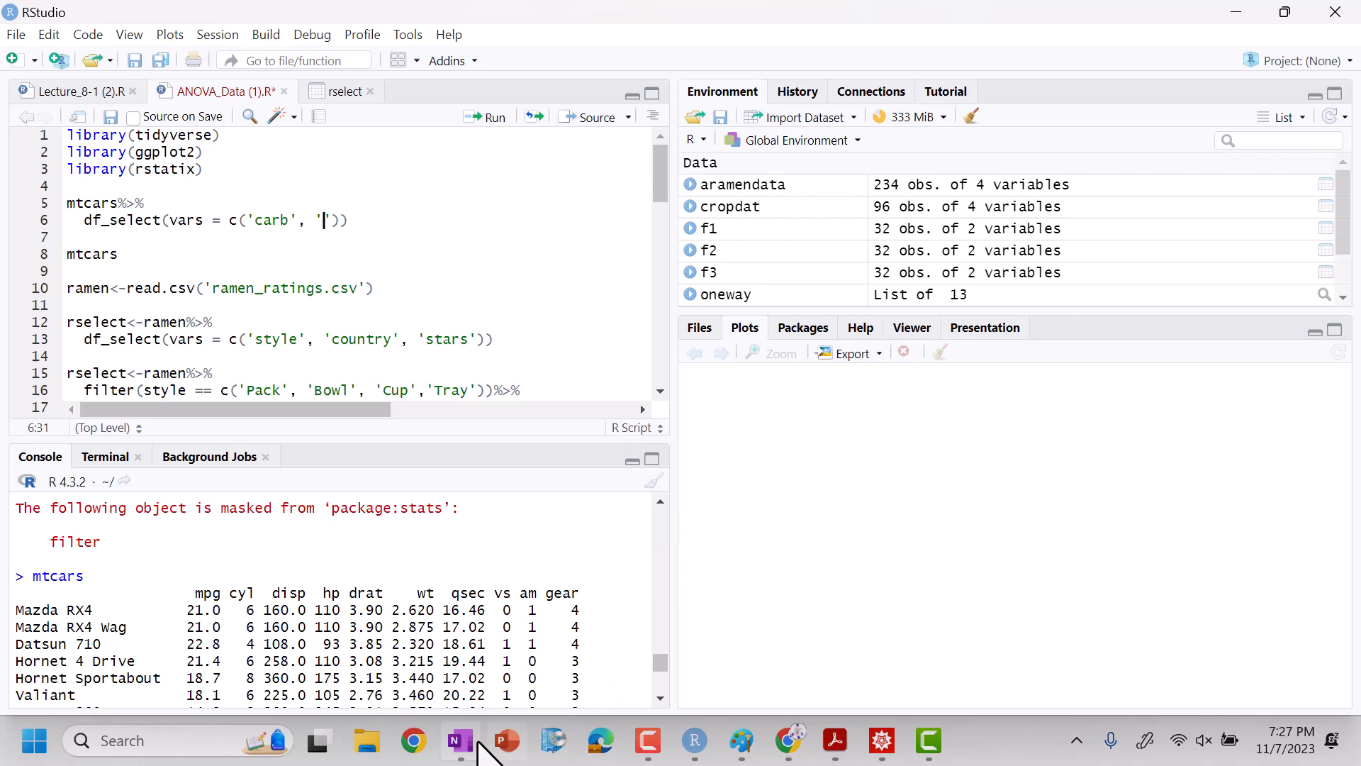
left_click(459, 740)
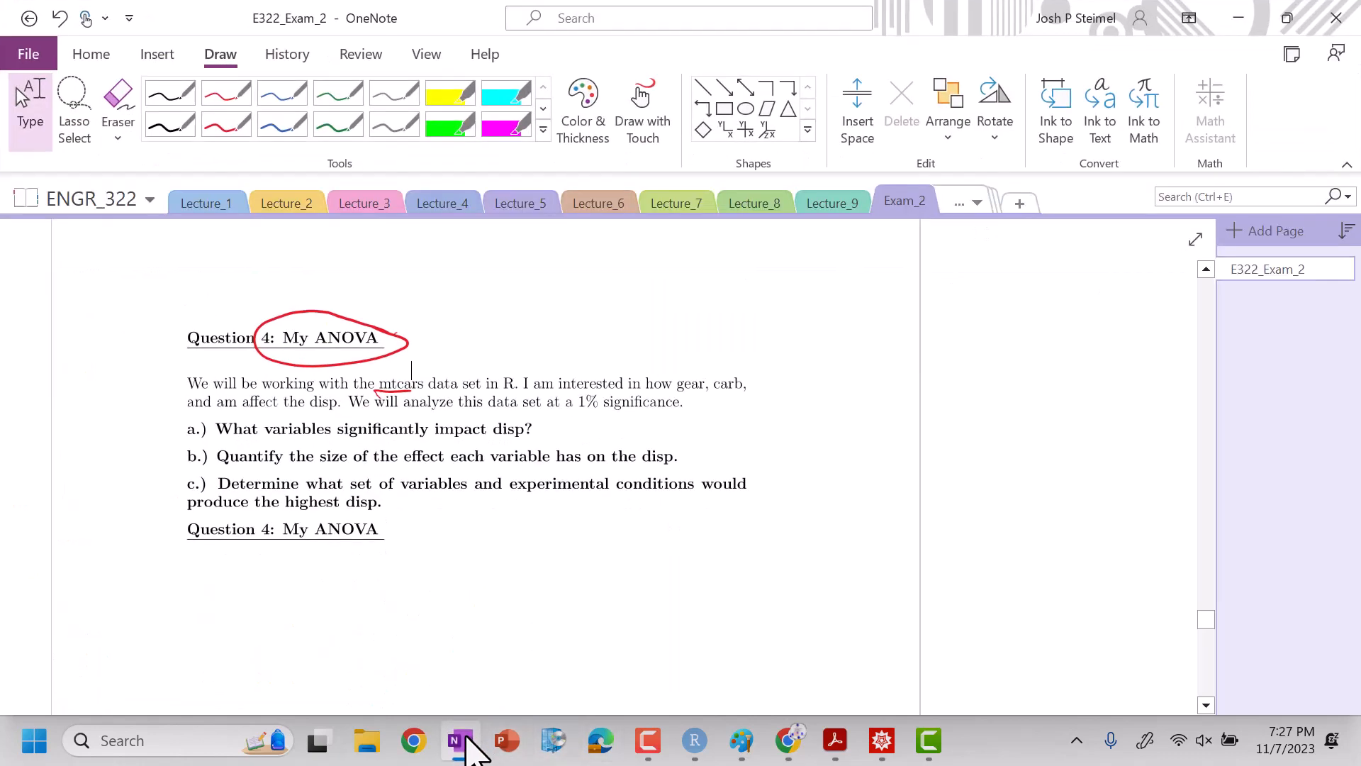
left_click(692, 740)
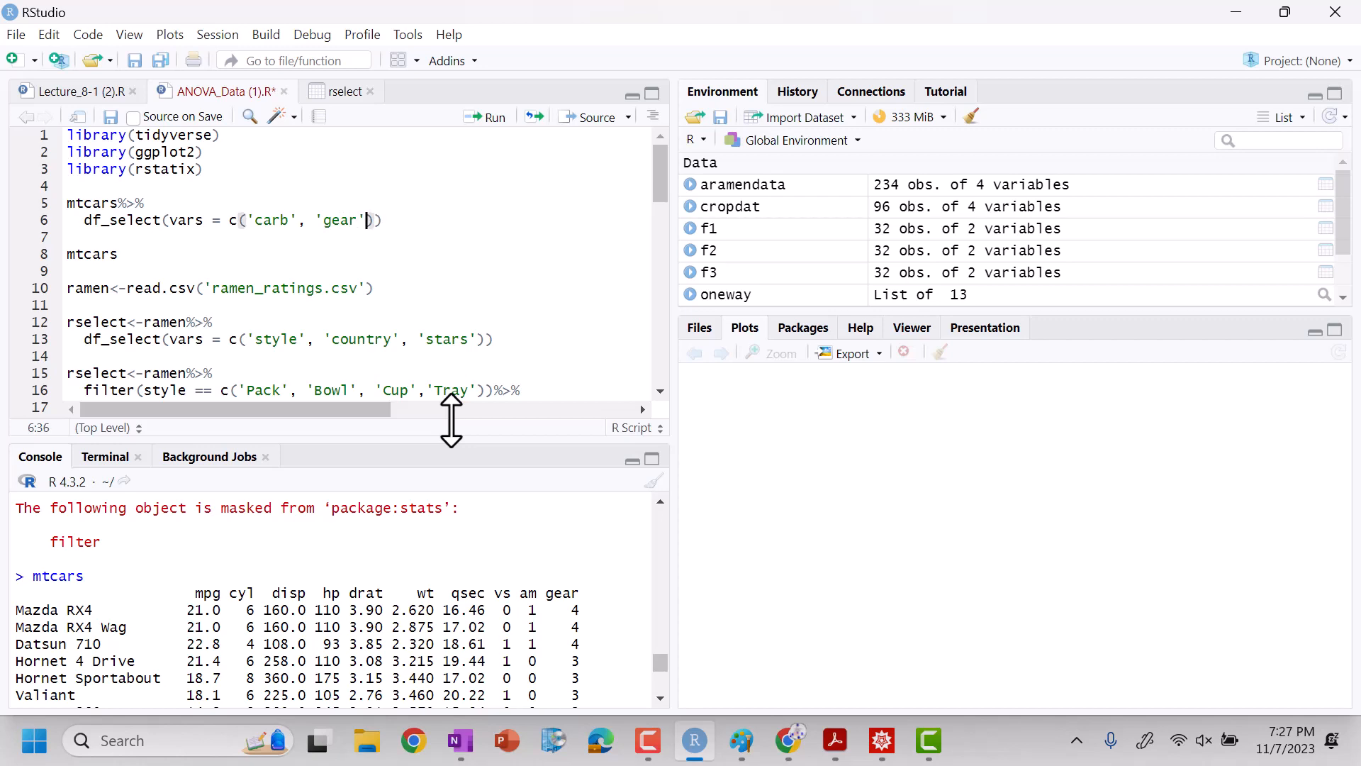
type(", 'am'")
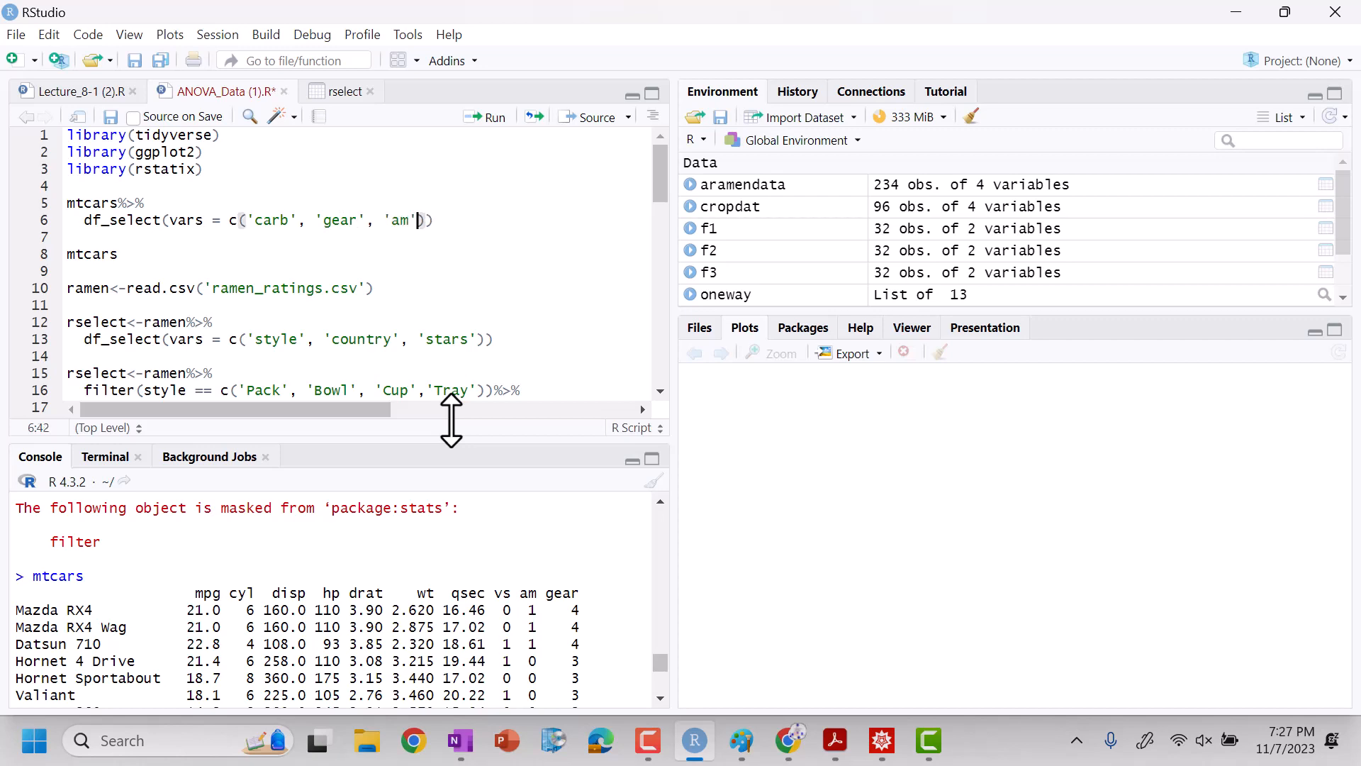
type(",")
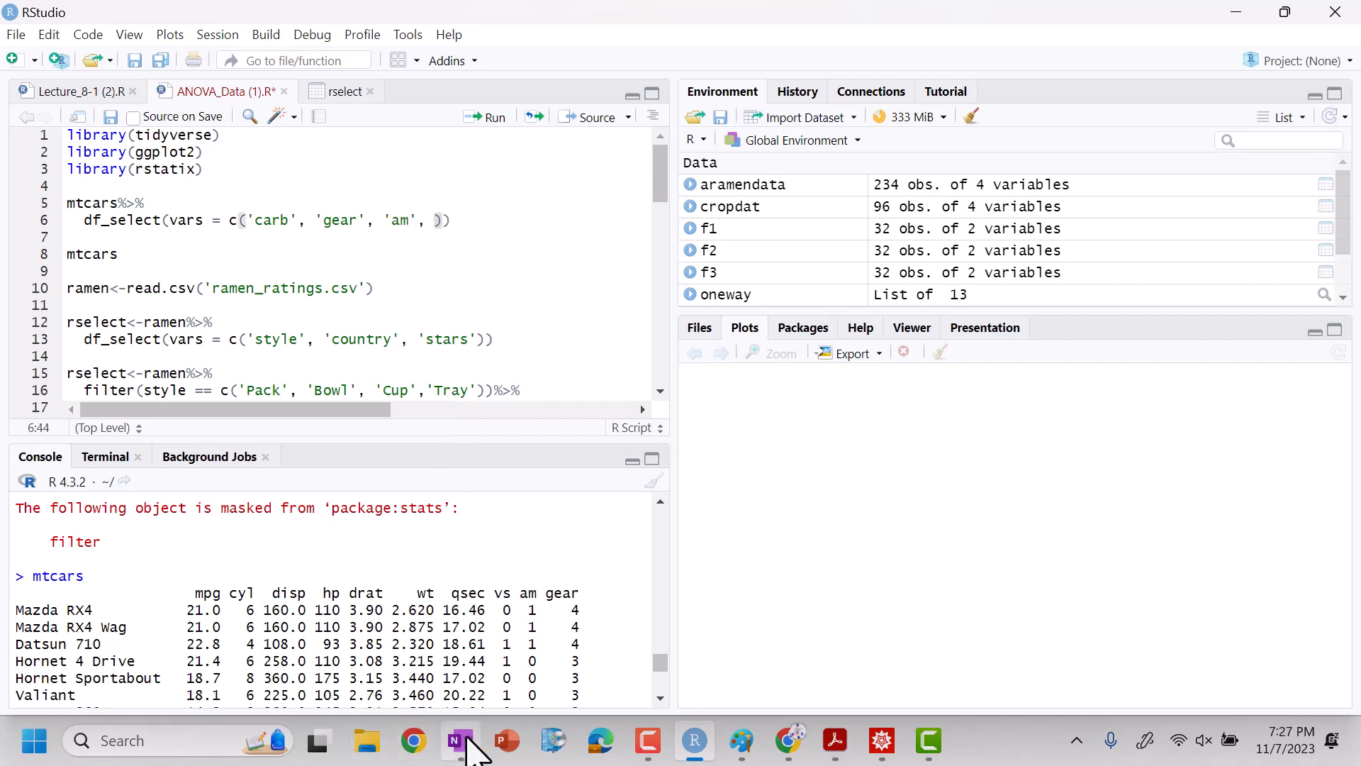
left_click(460, 741)
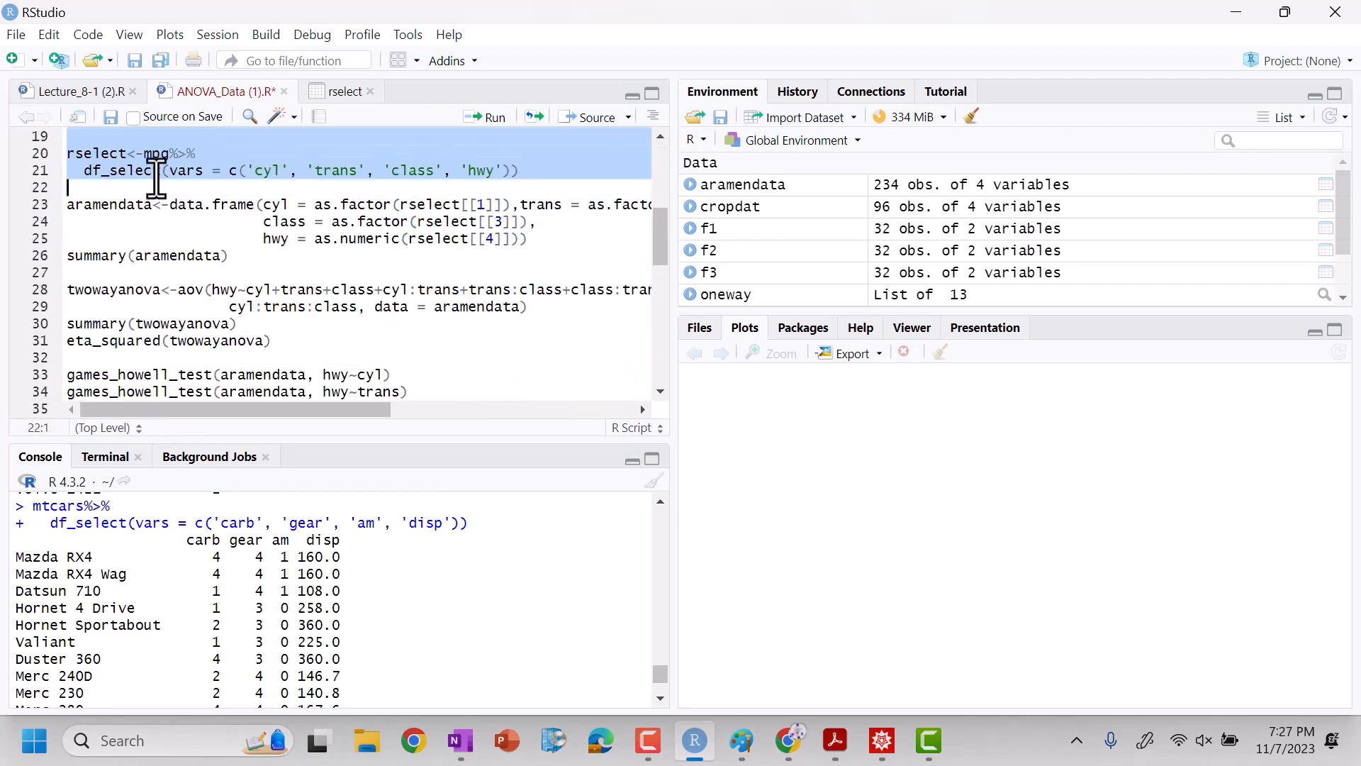
Save the selection as rselect and rename aramendata's columns to carb, gear, am, disp
left_click(438, 170)
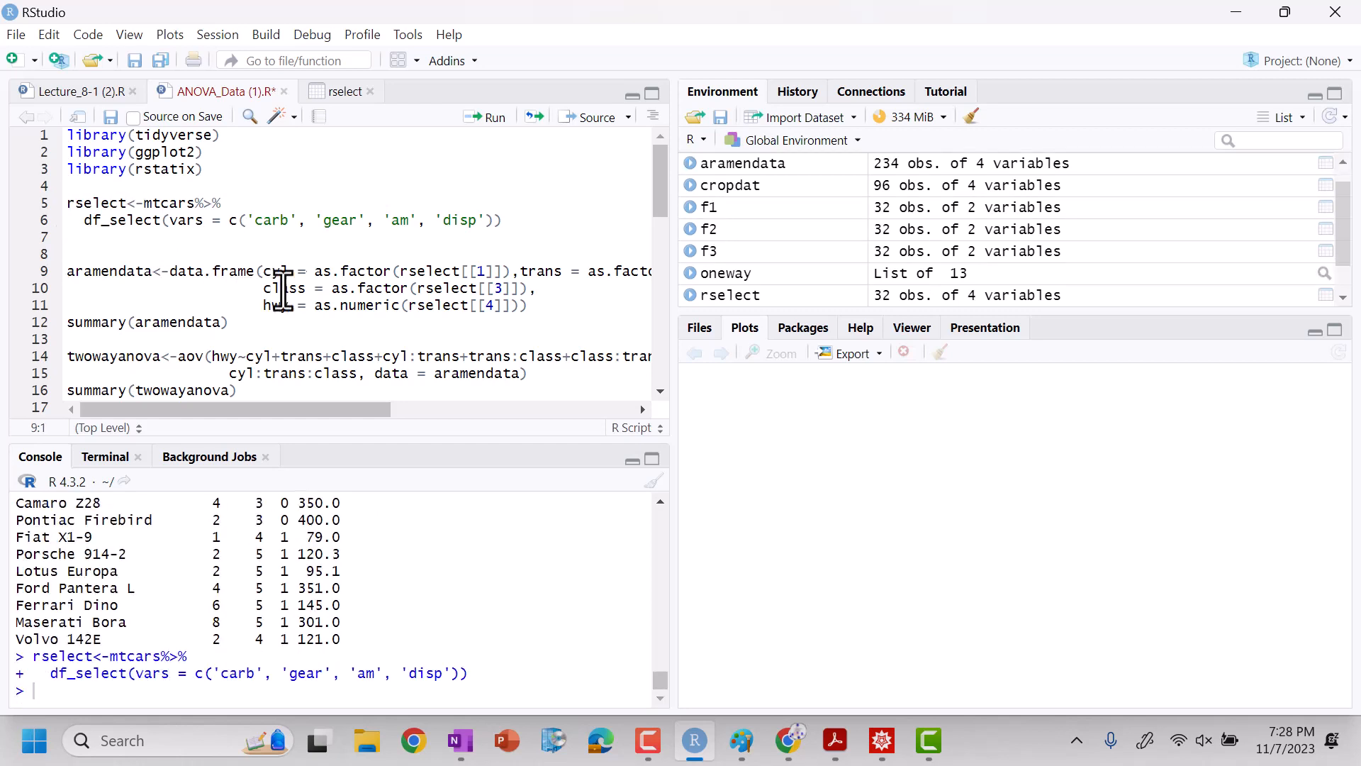
left_click(370, 271)
type("disp")
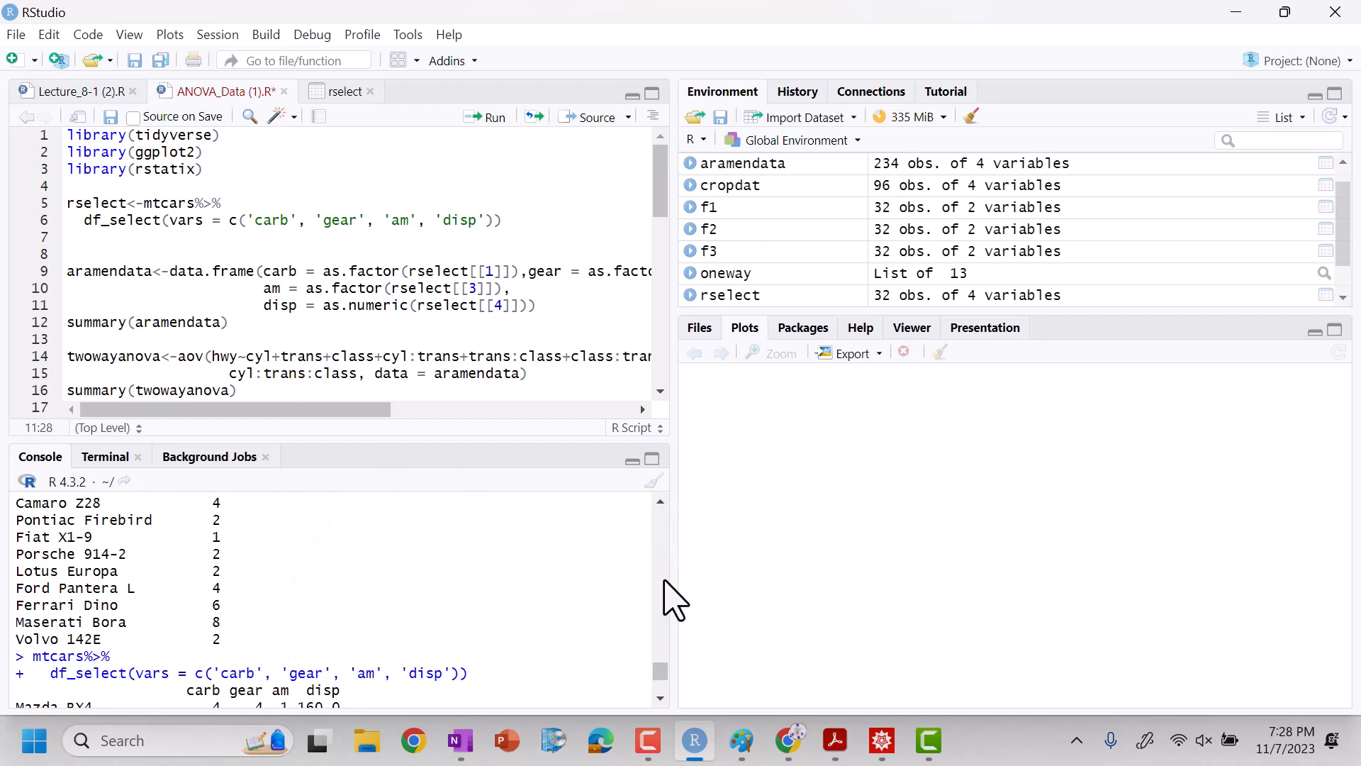
scroll("down", 3)
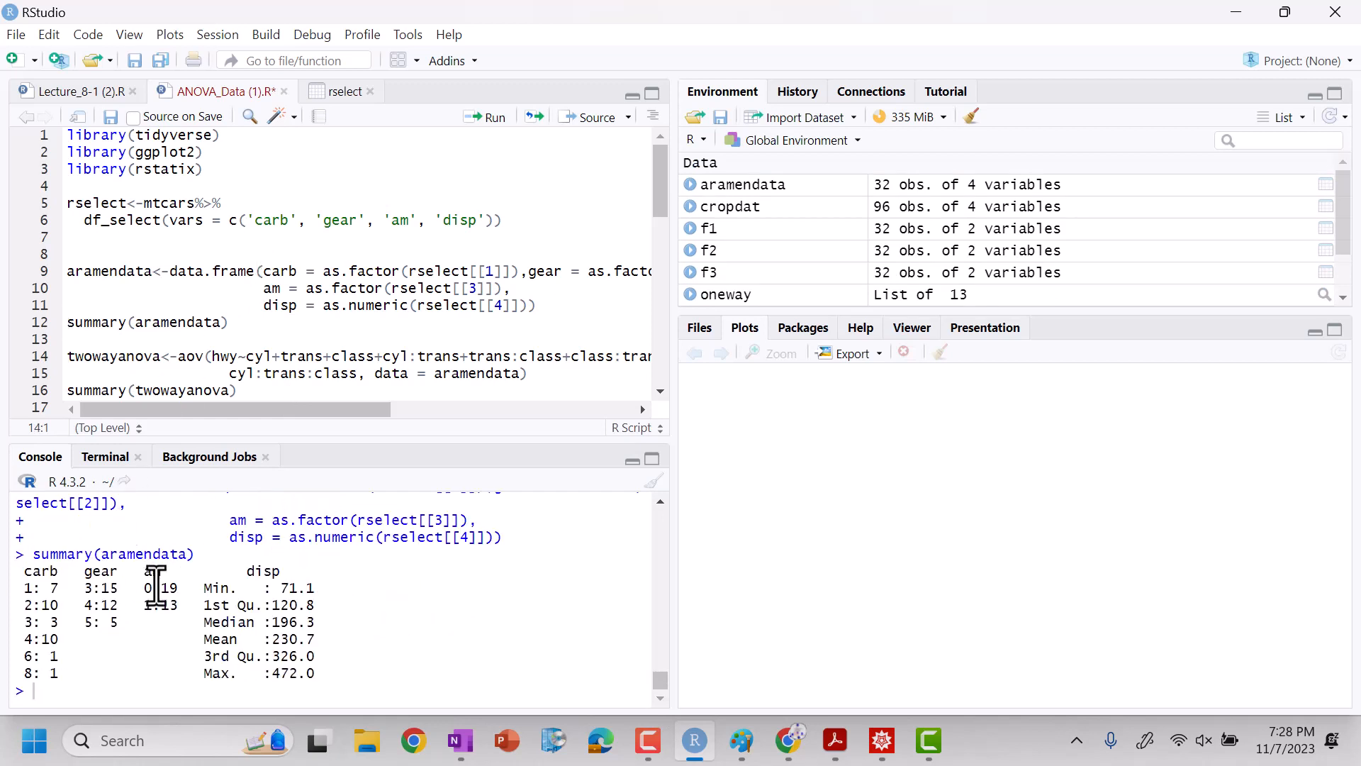
Change the aov formula to disp~carb+gear+am plus interaction terms like am:carb, and run it
left_click(225, 356)
type("disp")
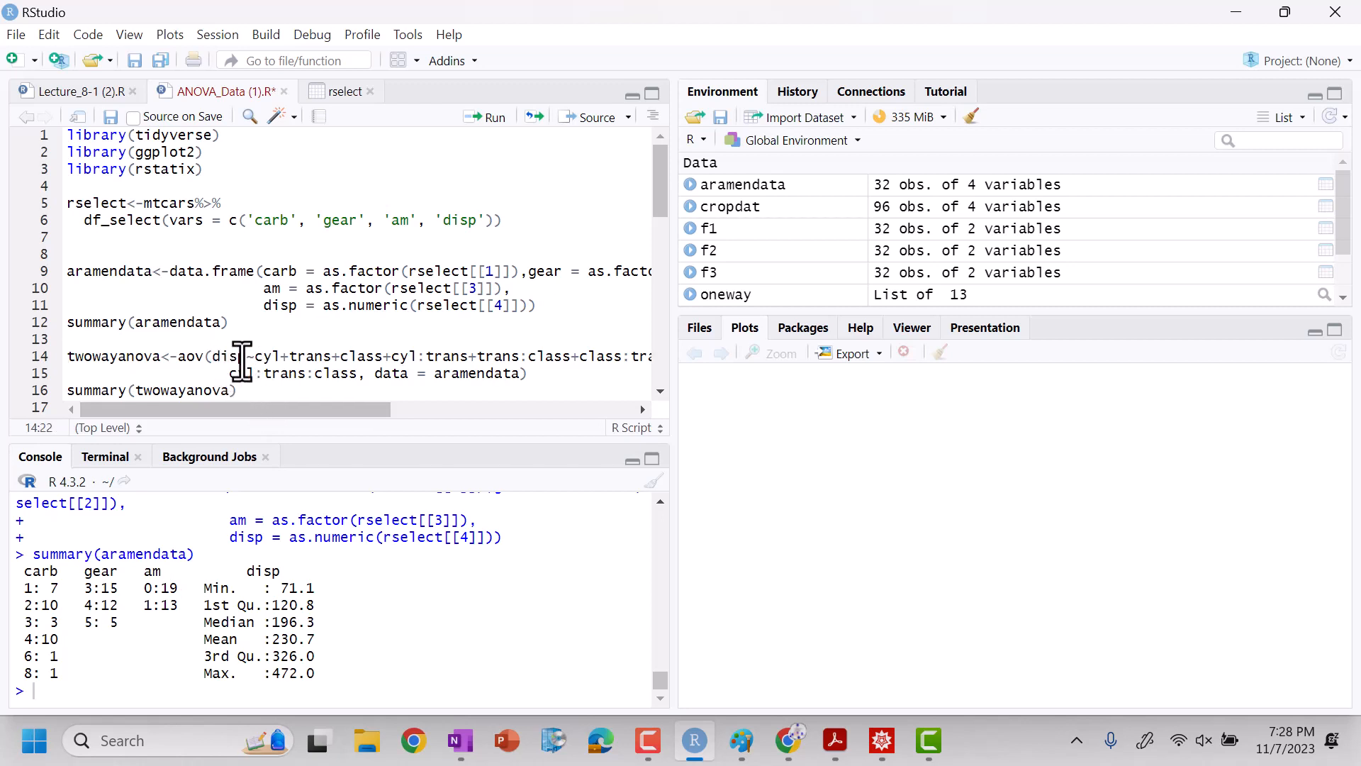
left_click_drag(252, 356, 365, 374)
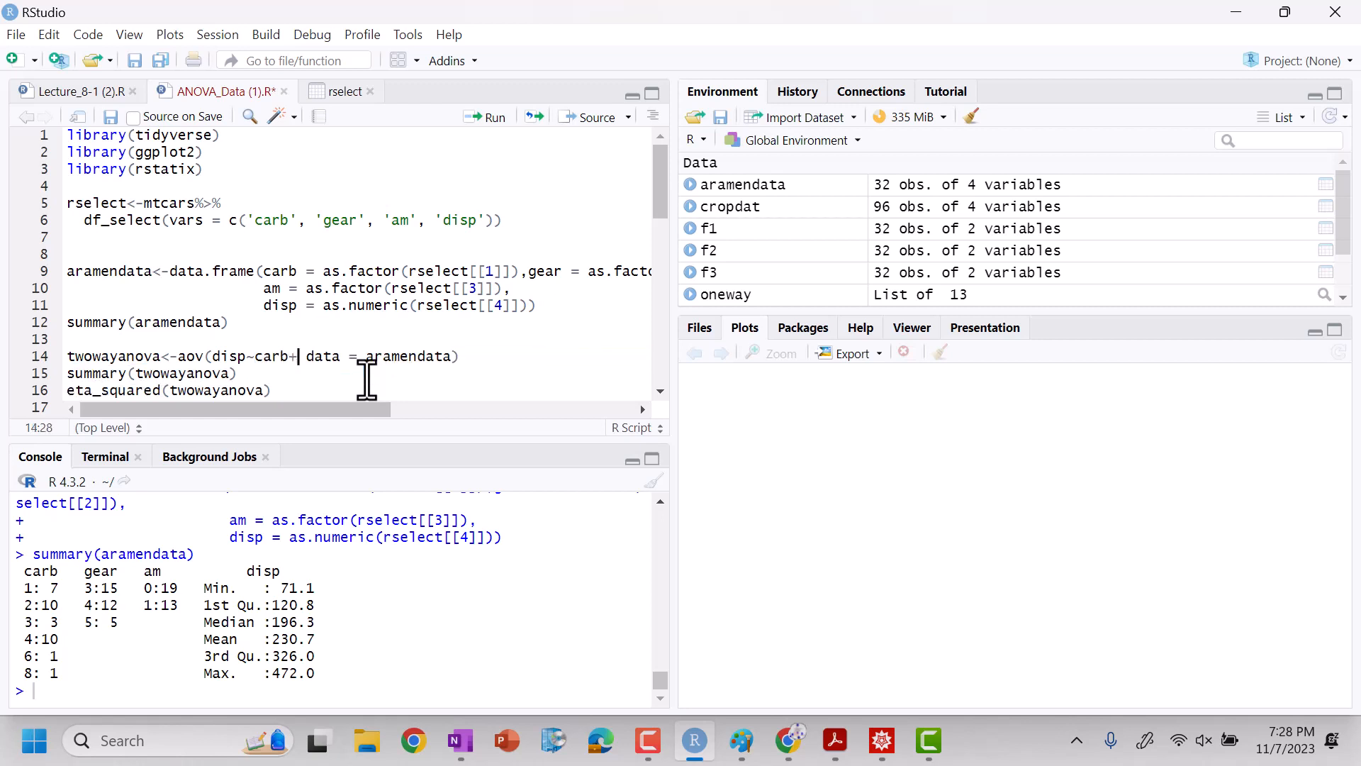
type("gear+am+carb")
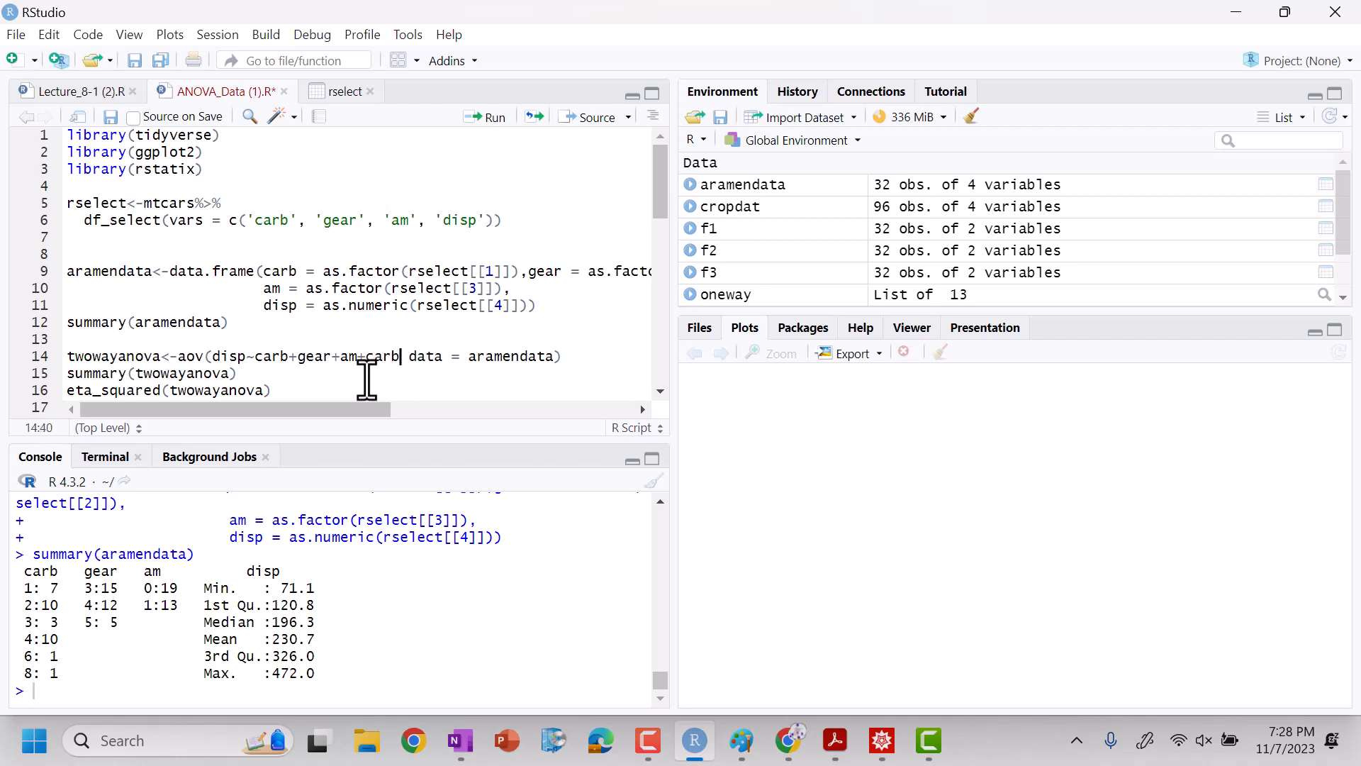
type(":gear+gear:am+")
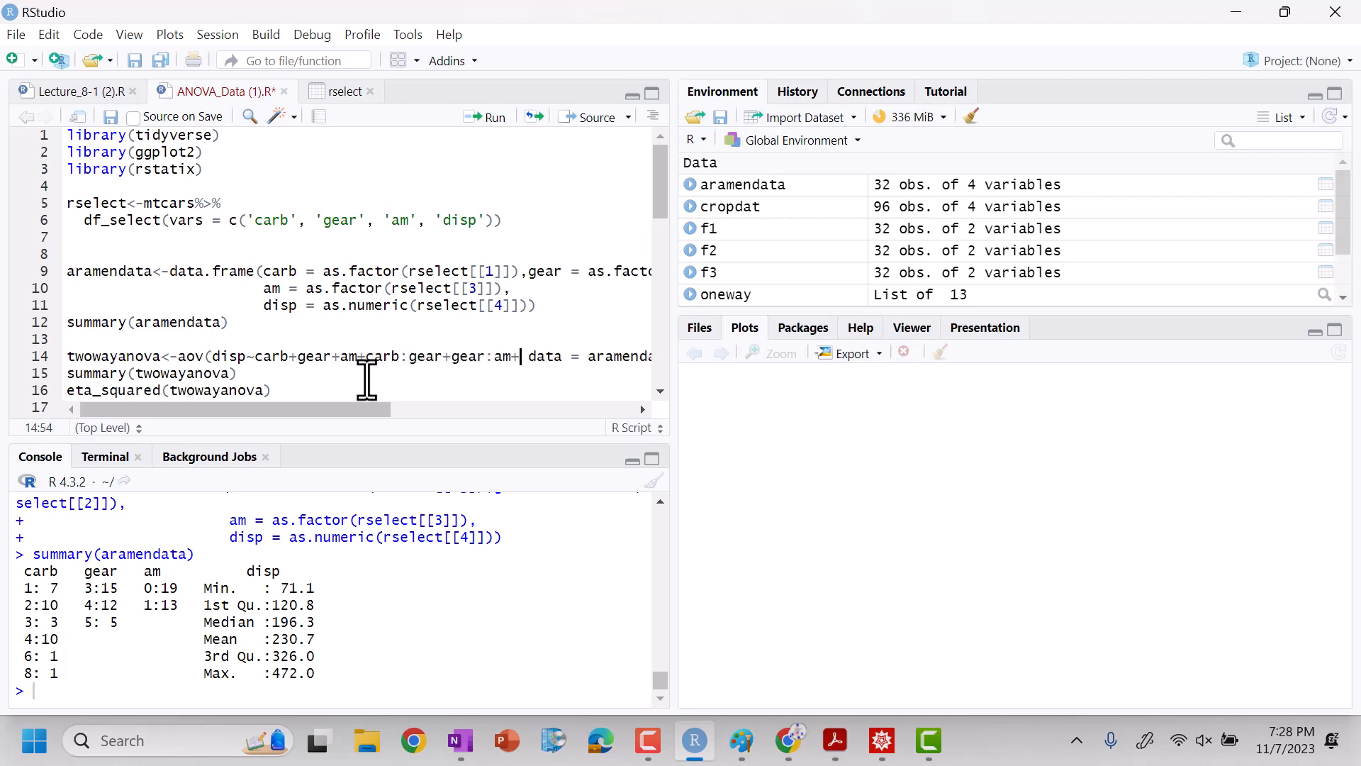
type("am:carb")
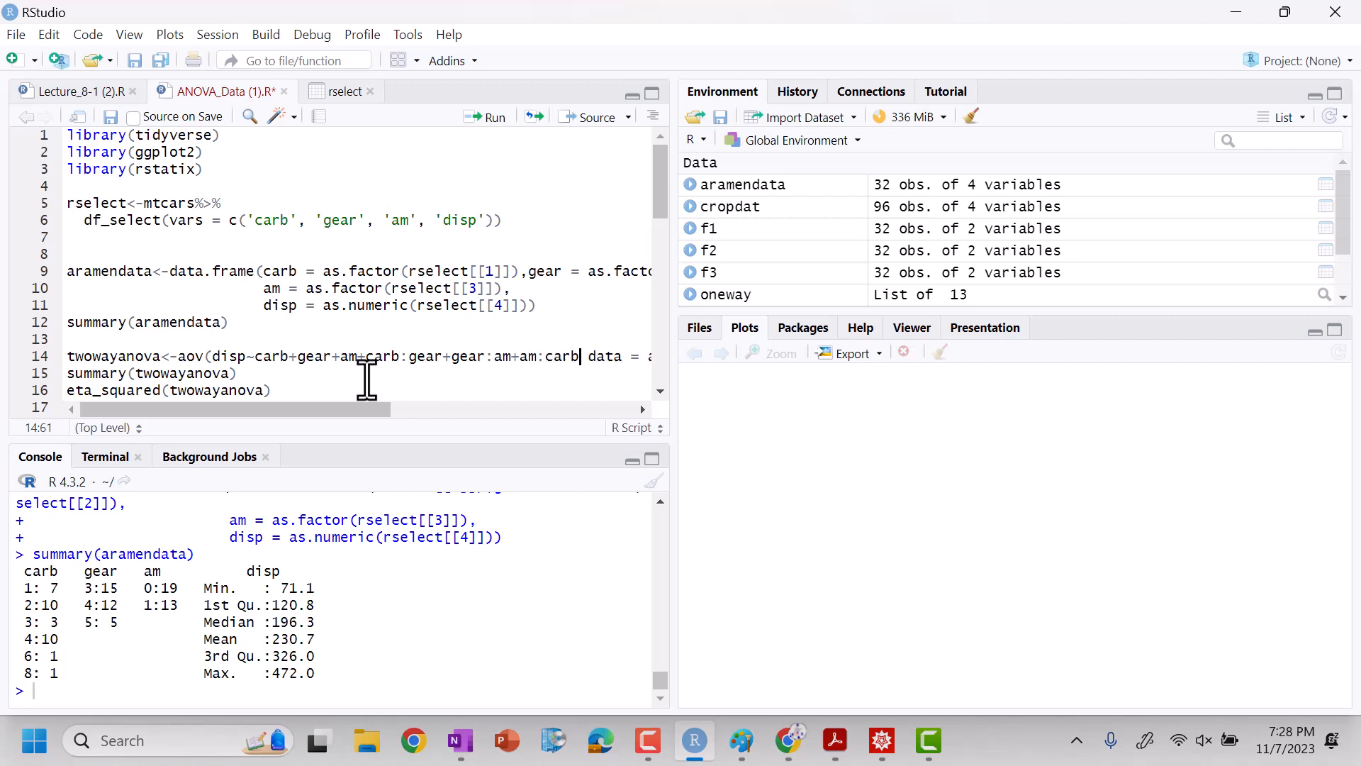
type("+am:carb:")
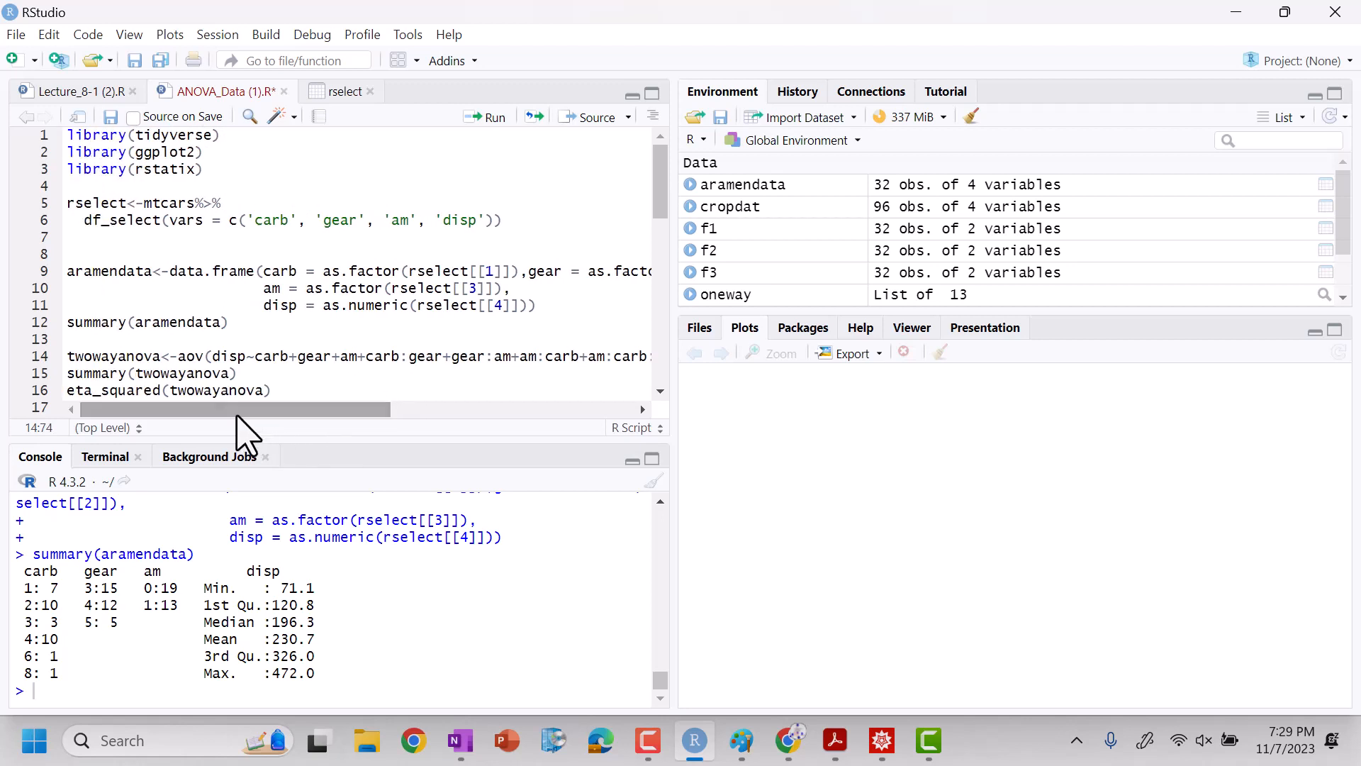
left_click(192, 356)
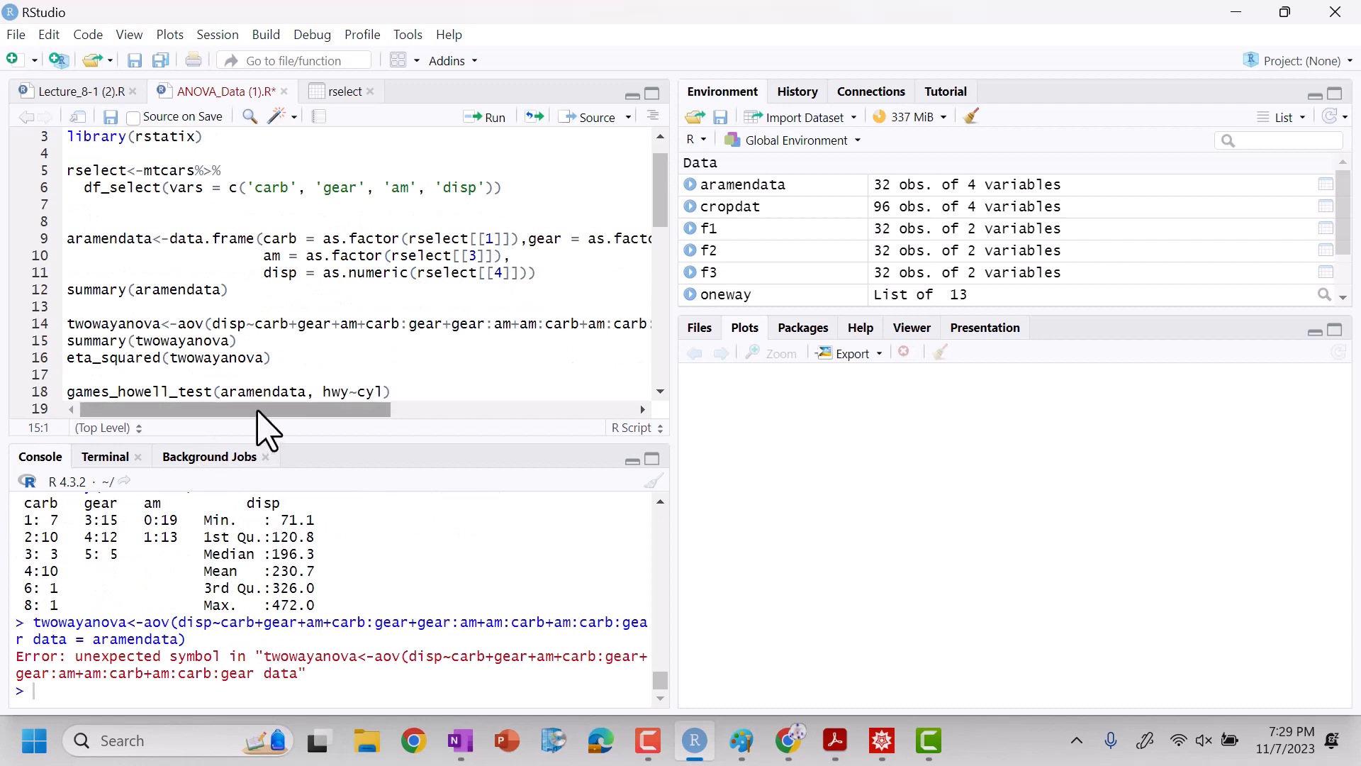
left_click_drag(230, 409, 364, 409)
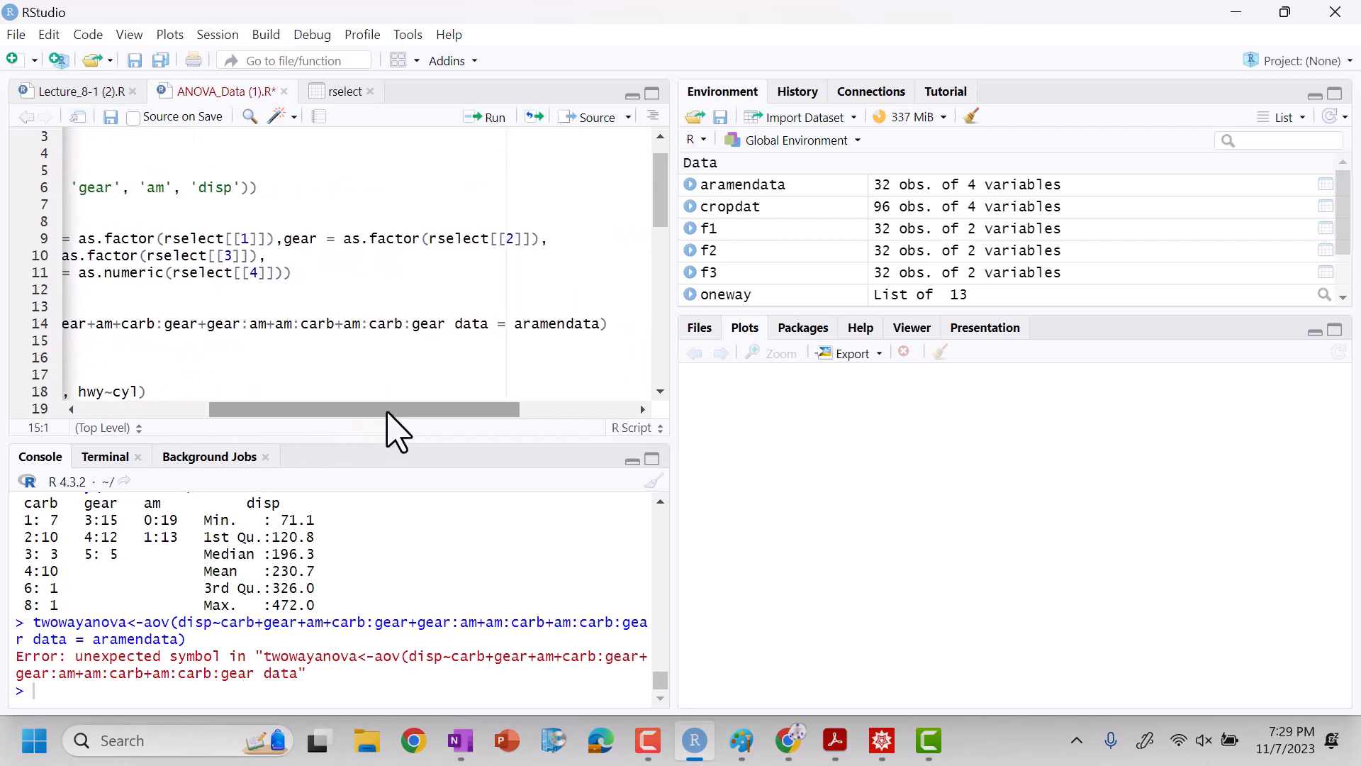
left_click(443, 323)
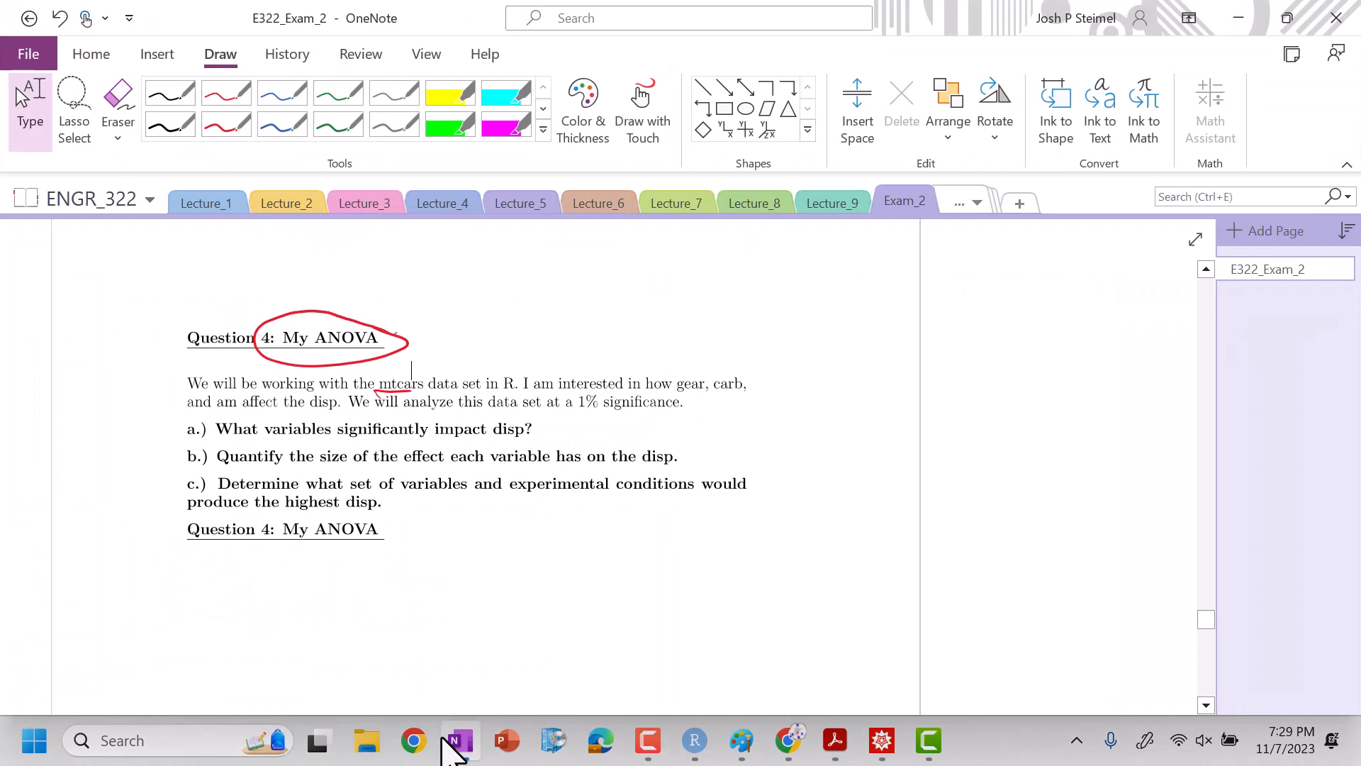
View the Exam_2 page with Question 4 in OneNote
left_click(692, 740)
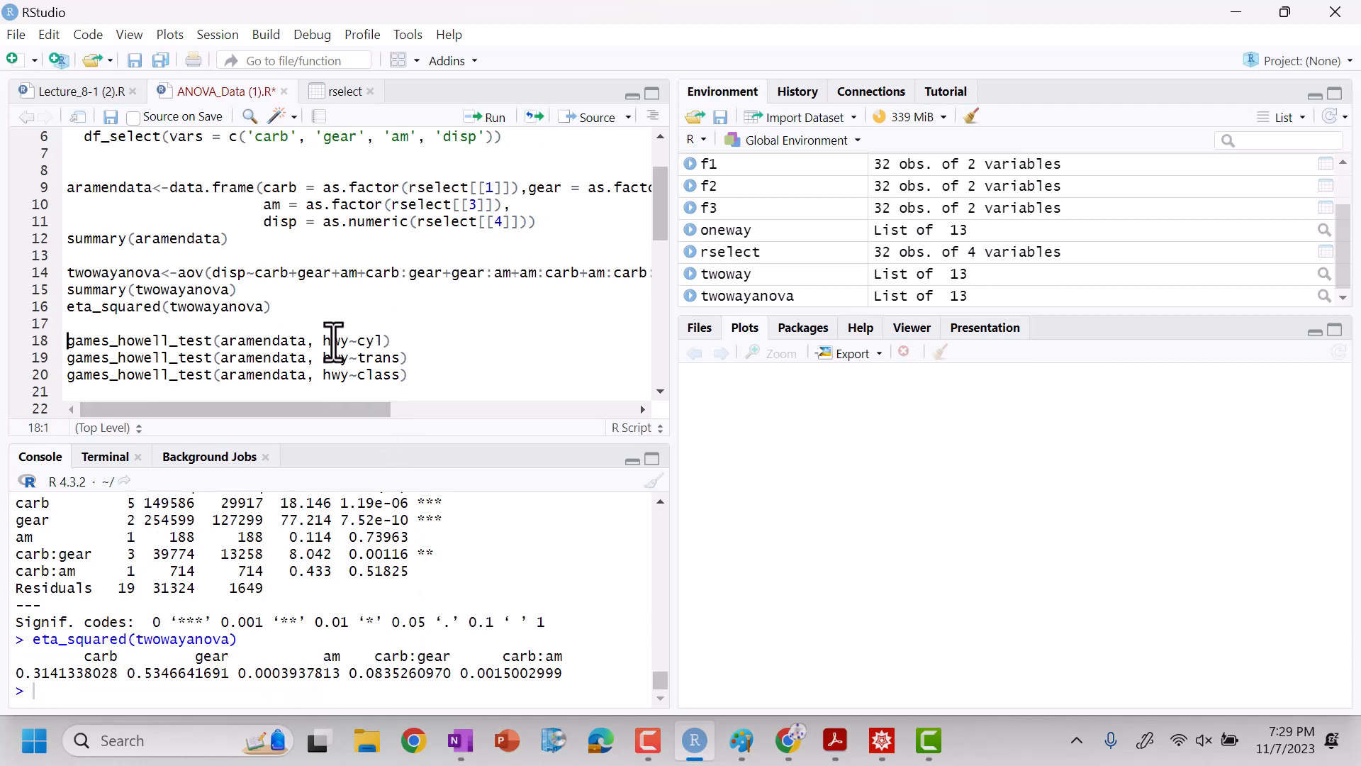
Replace hwy with disp in the first Games-Howell test formula
double_click(336, 339)
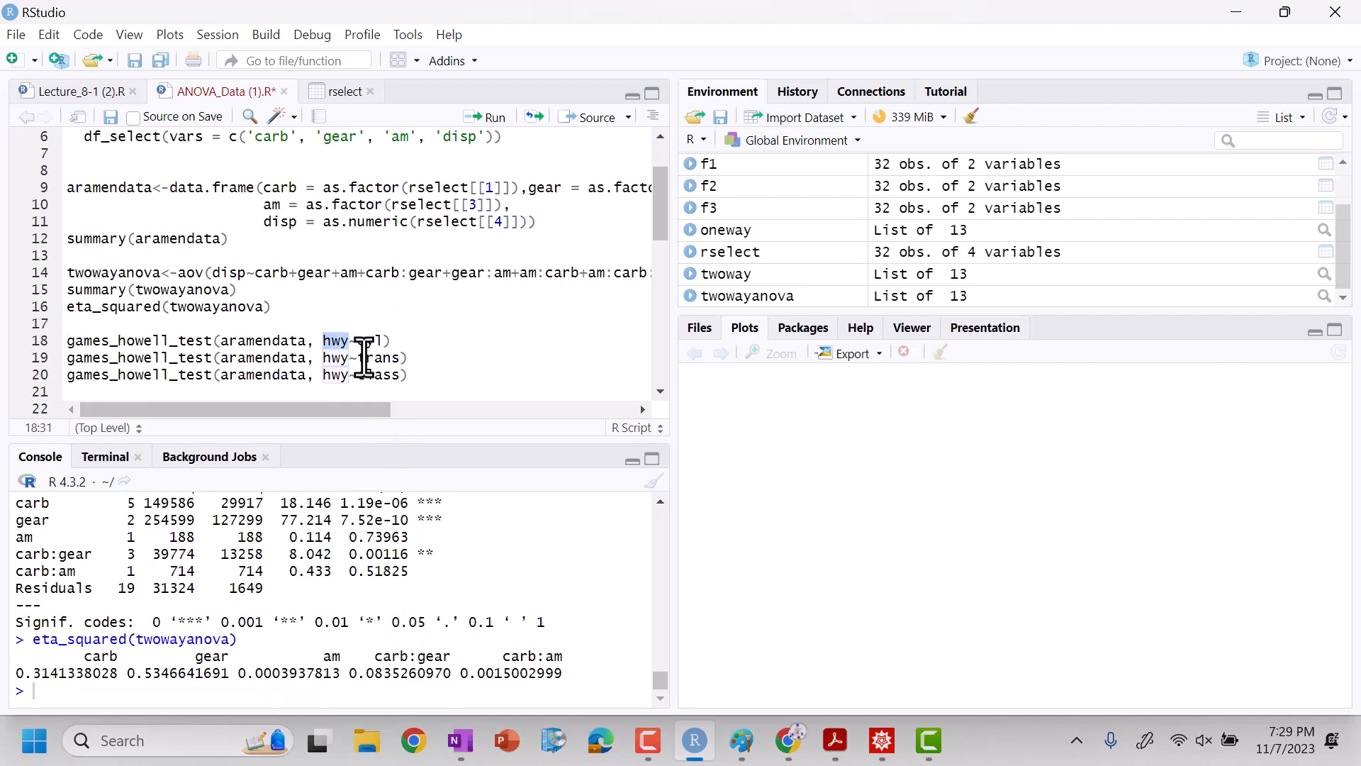
type("disp")
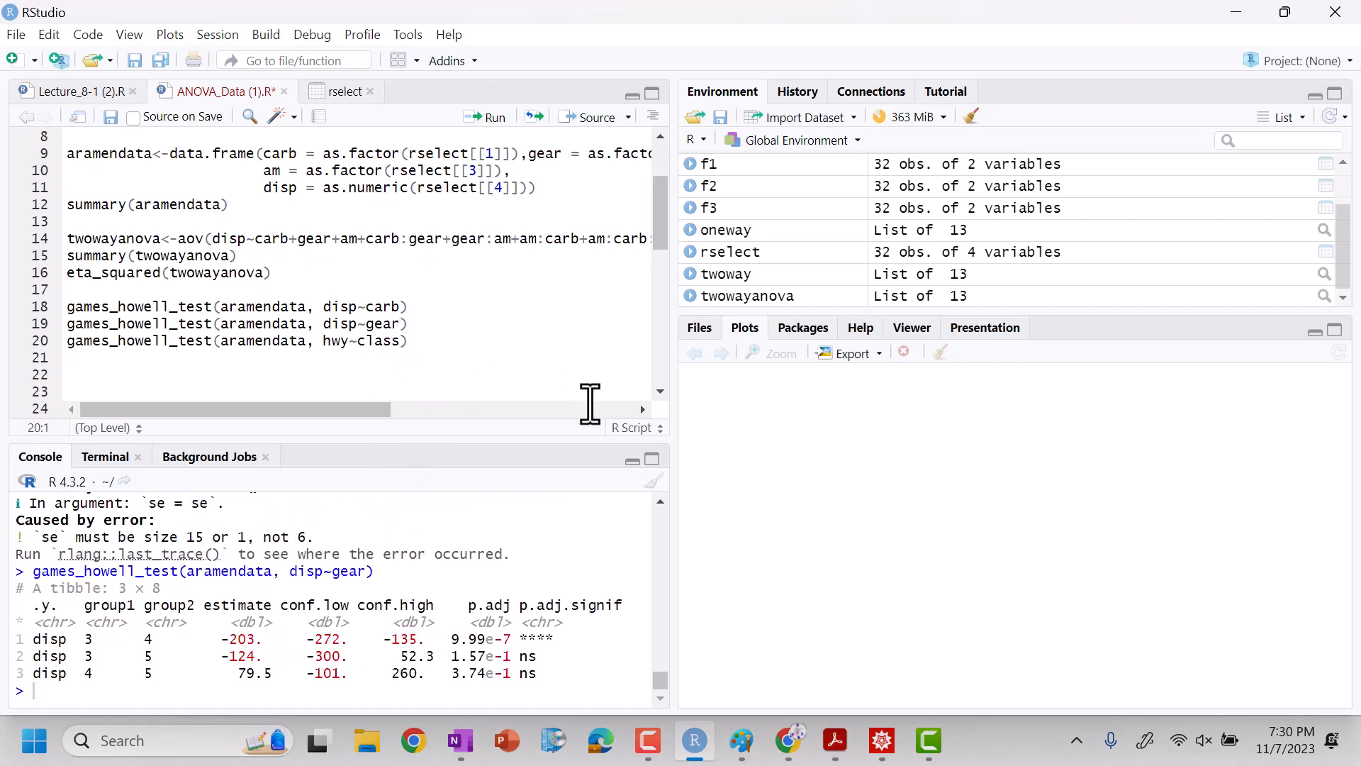
mouse_move(143, 256)
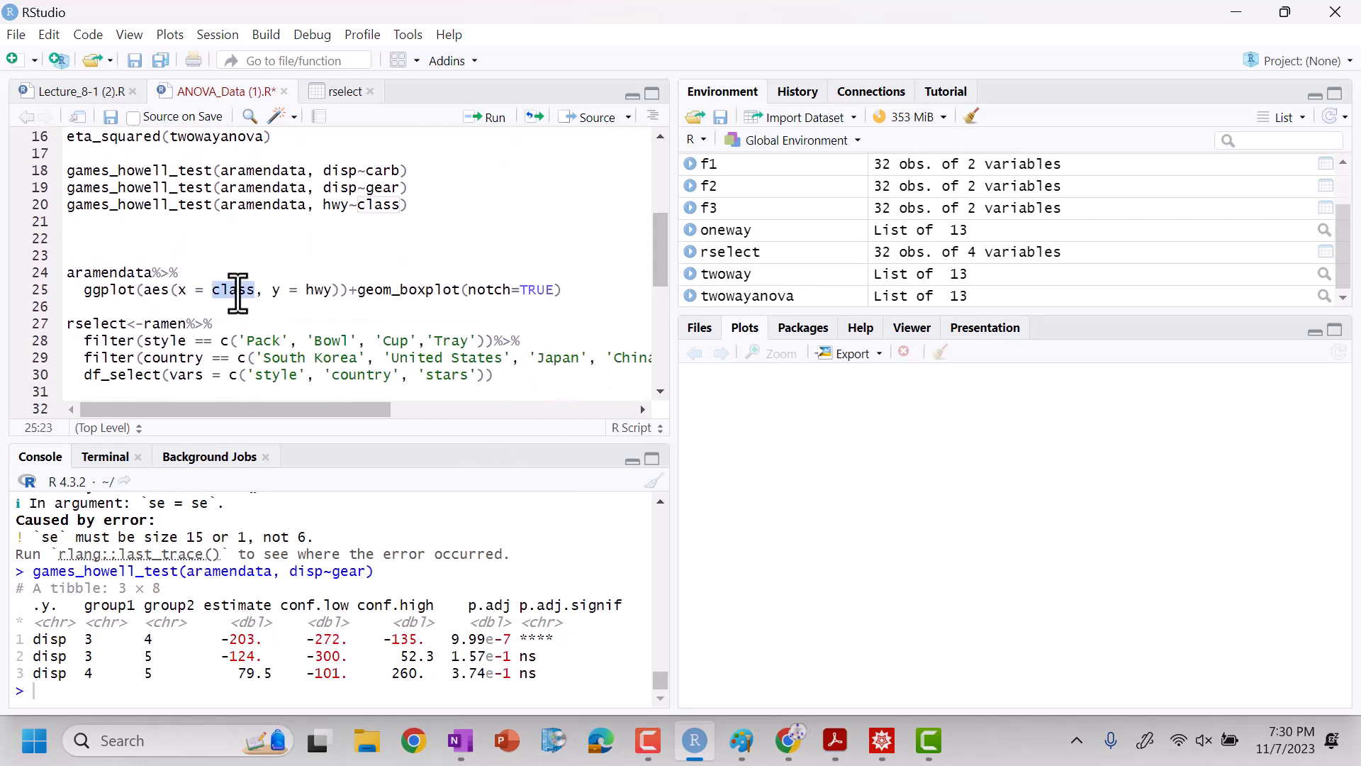
Set the ggplot x aesthetic to carb for the notched boxplot of disp
type("carb")
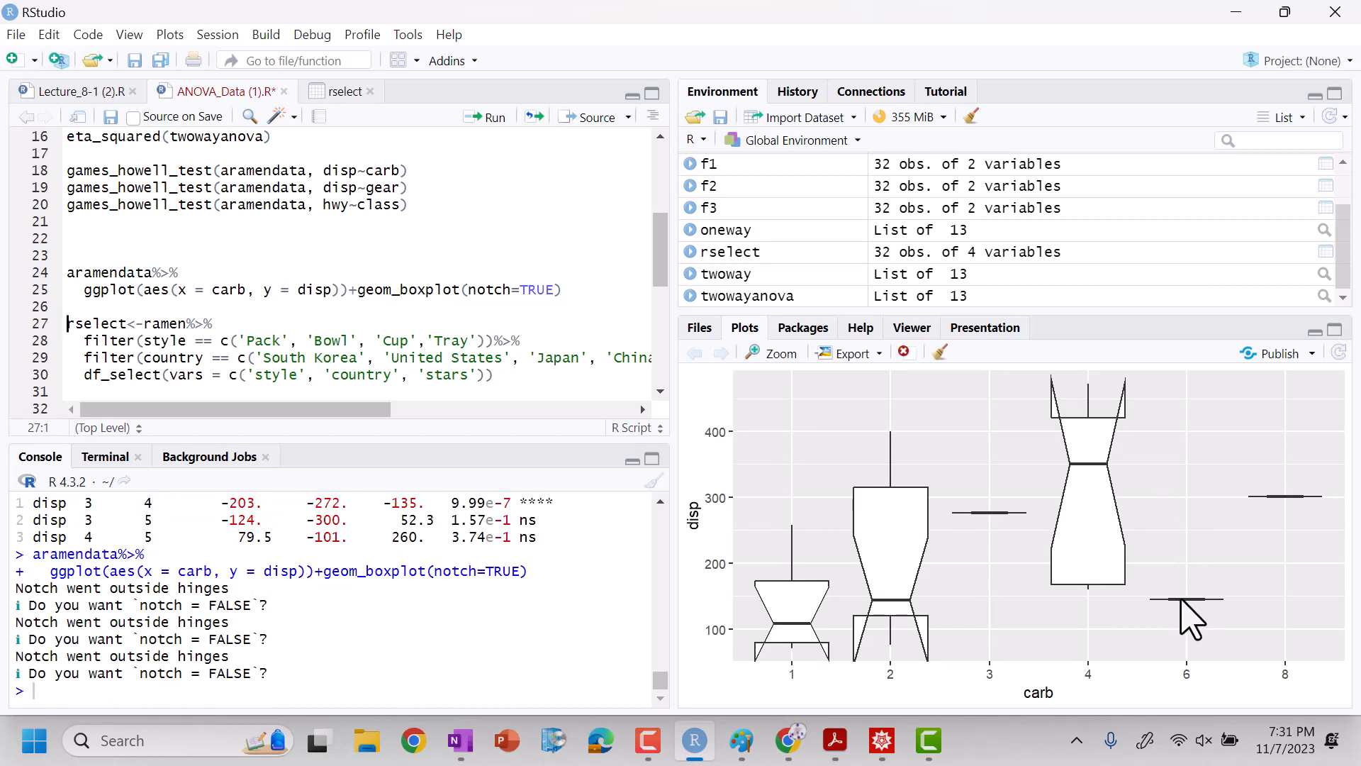
mouse_move(1250, 508)
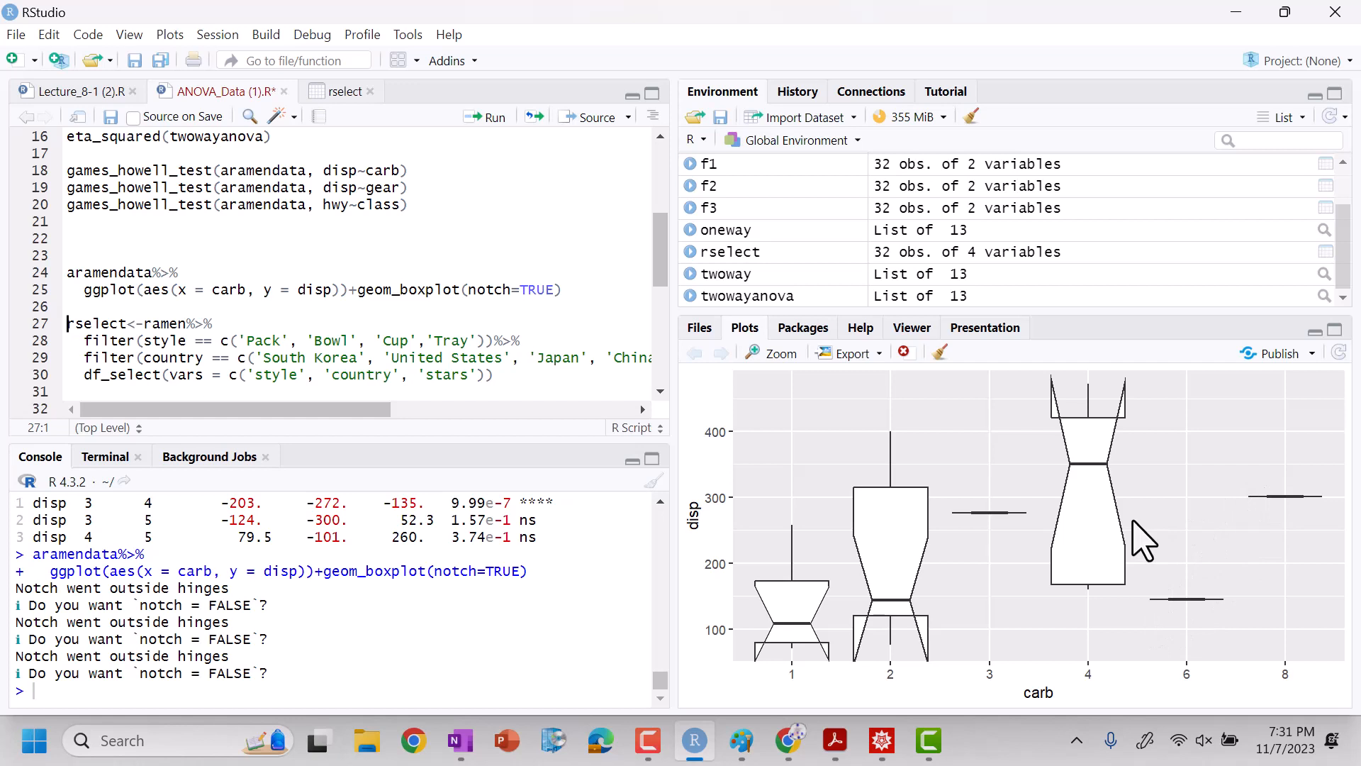
mouse_move(997, 542)
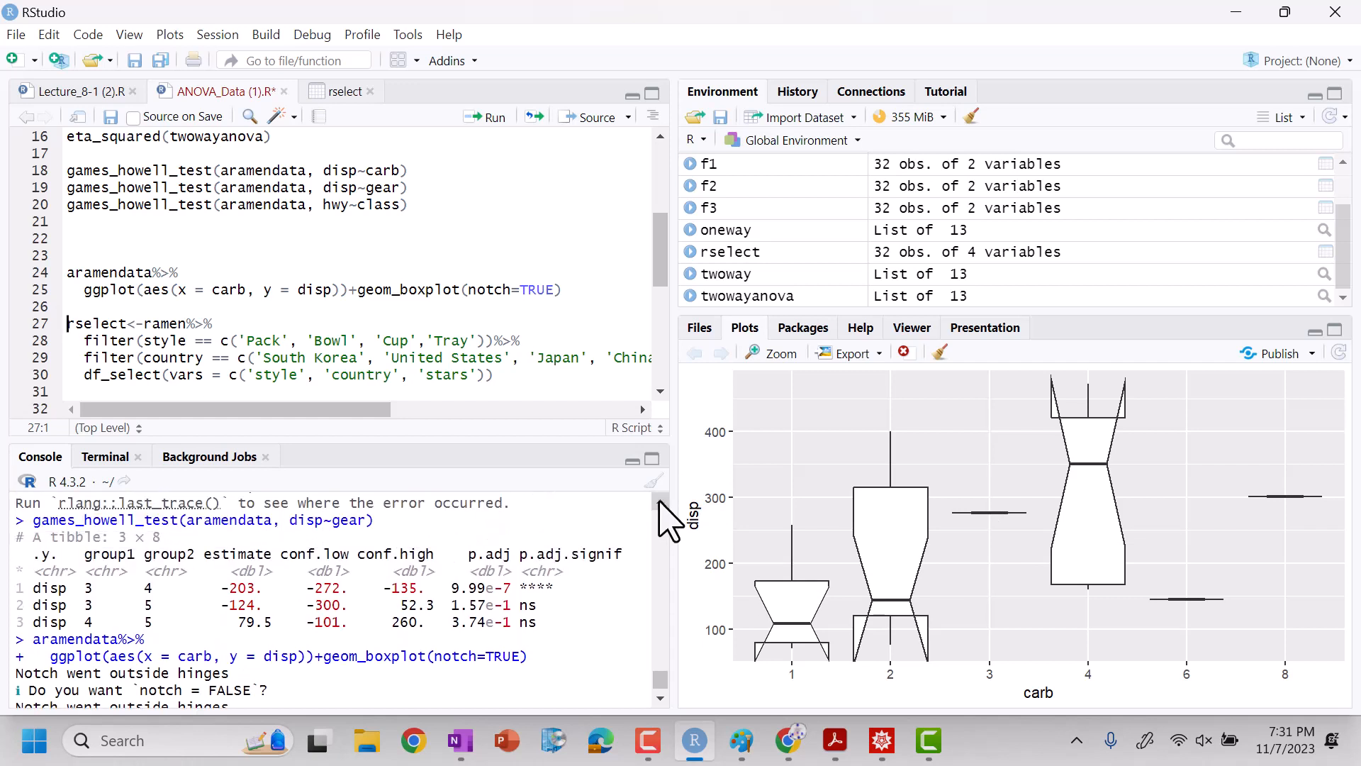
mouse_move(974, 536)
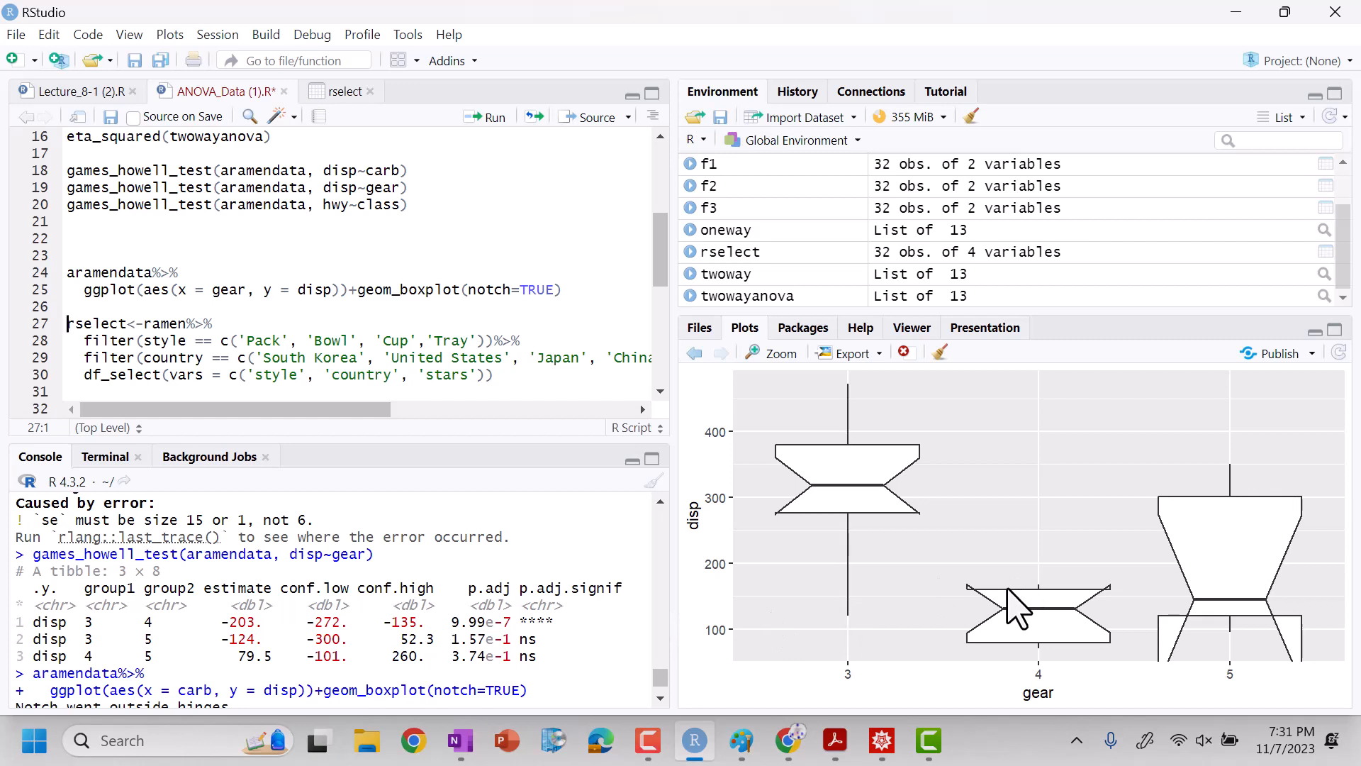
mouse_move(508, 641)
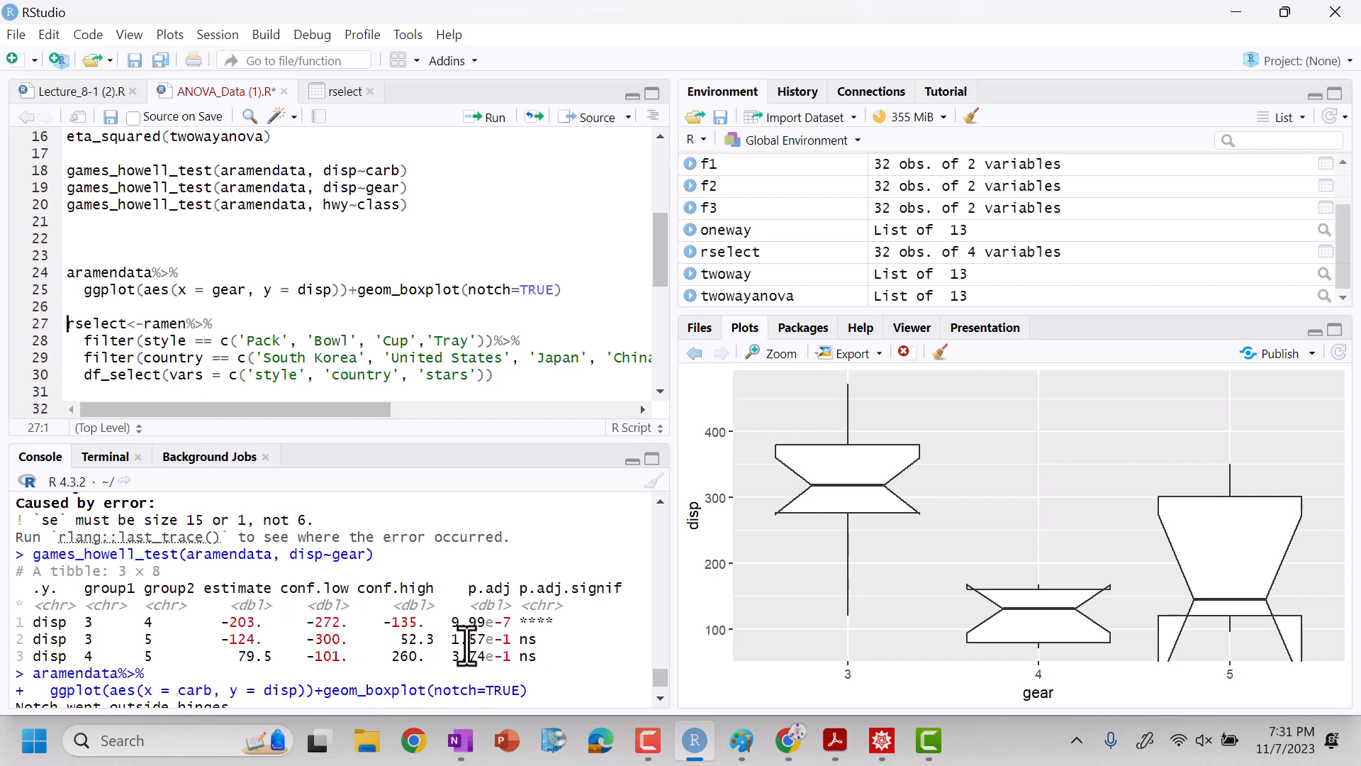
mouse_move(842, 560)
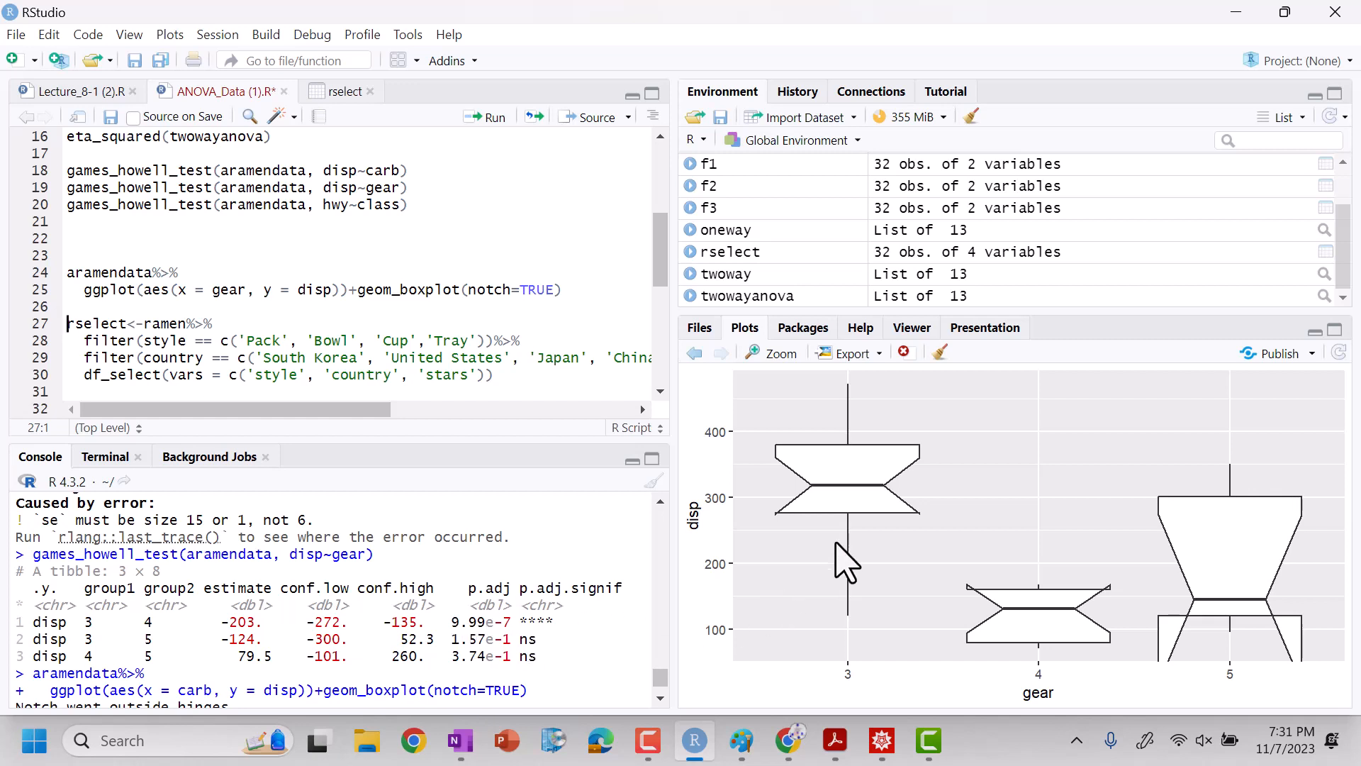
mouse_move(963, 538)
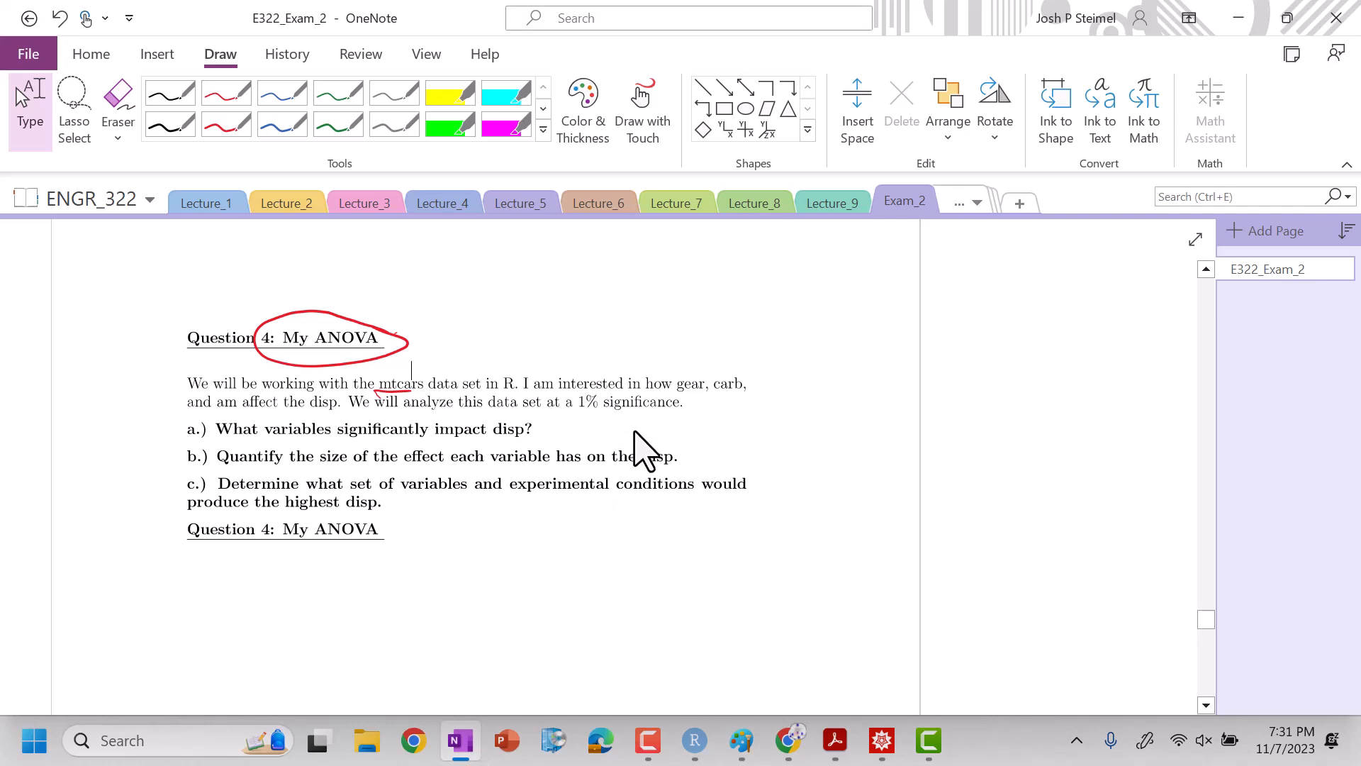
mouse_move(810, 371)
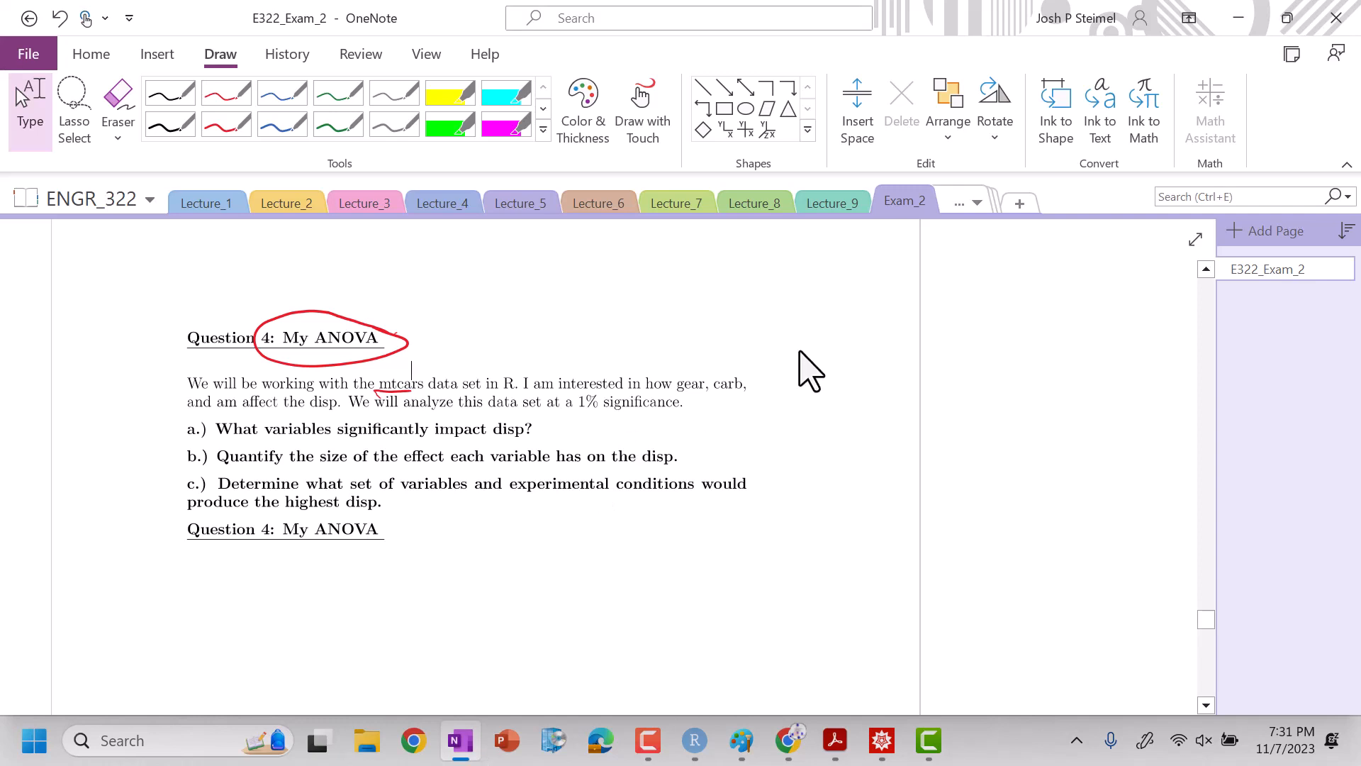